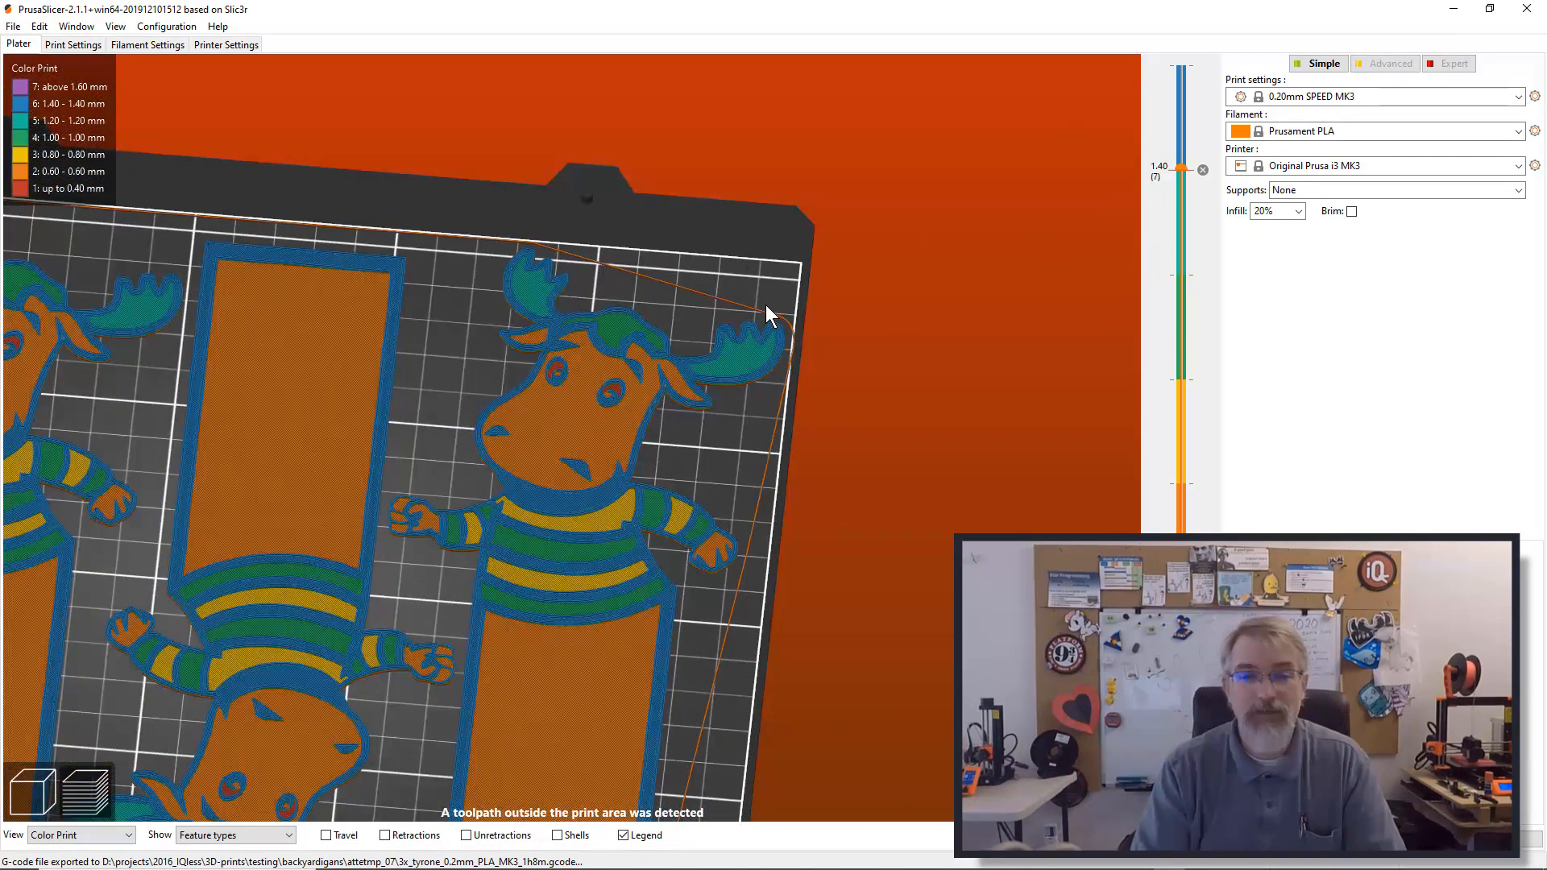
Open PrusaSlicer's application preferences from the Configuration menu and close them again.
click(166, 26)
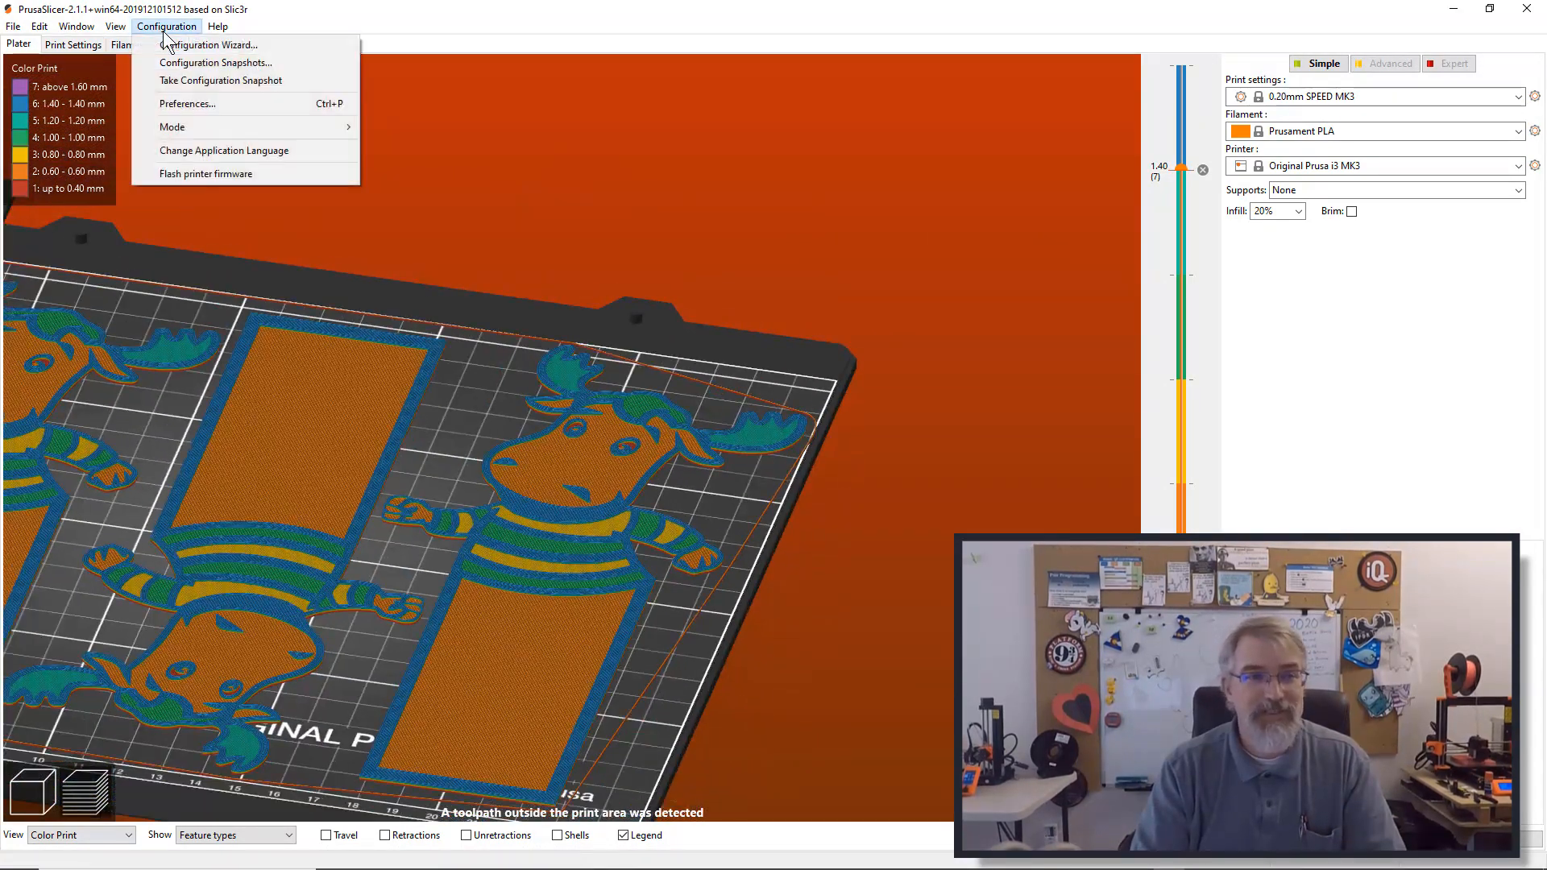
click(186, 104)
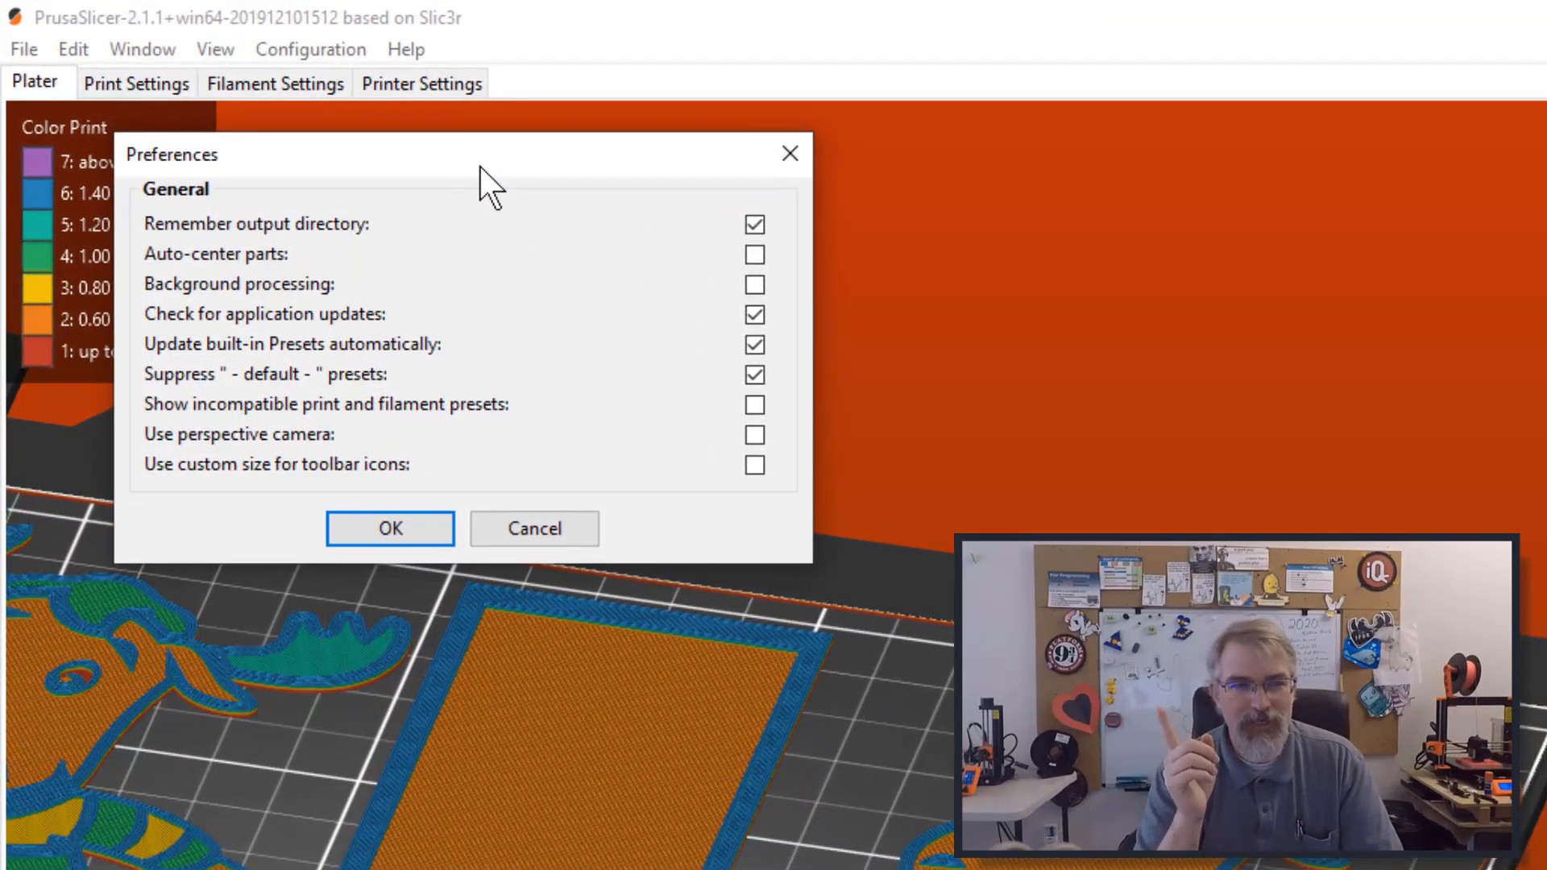
mouse_move(469, 321)
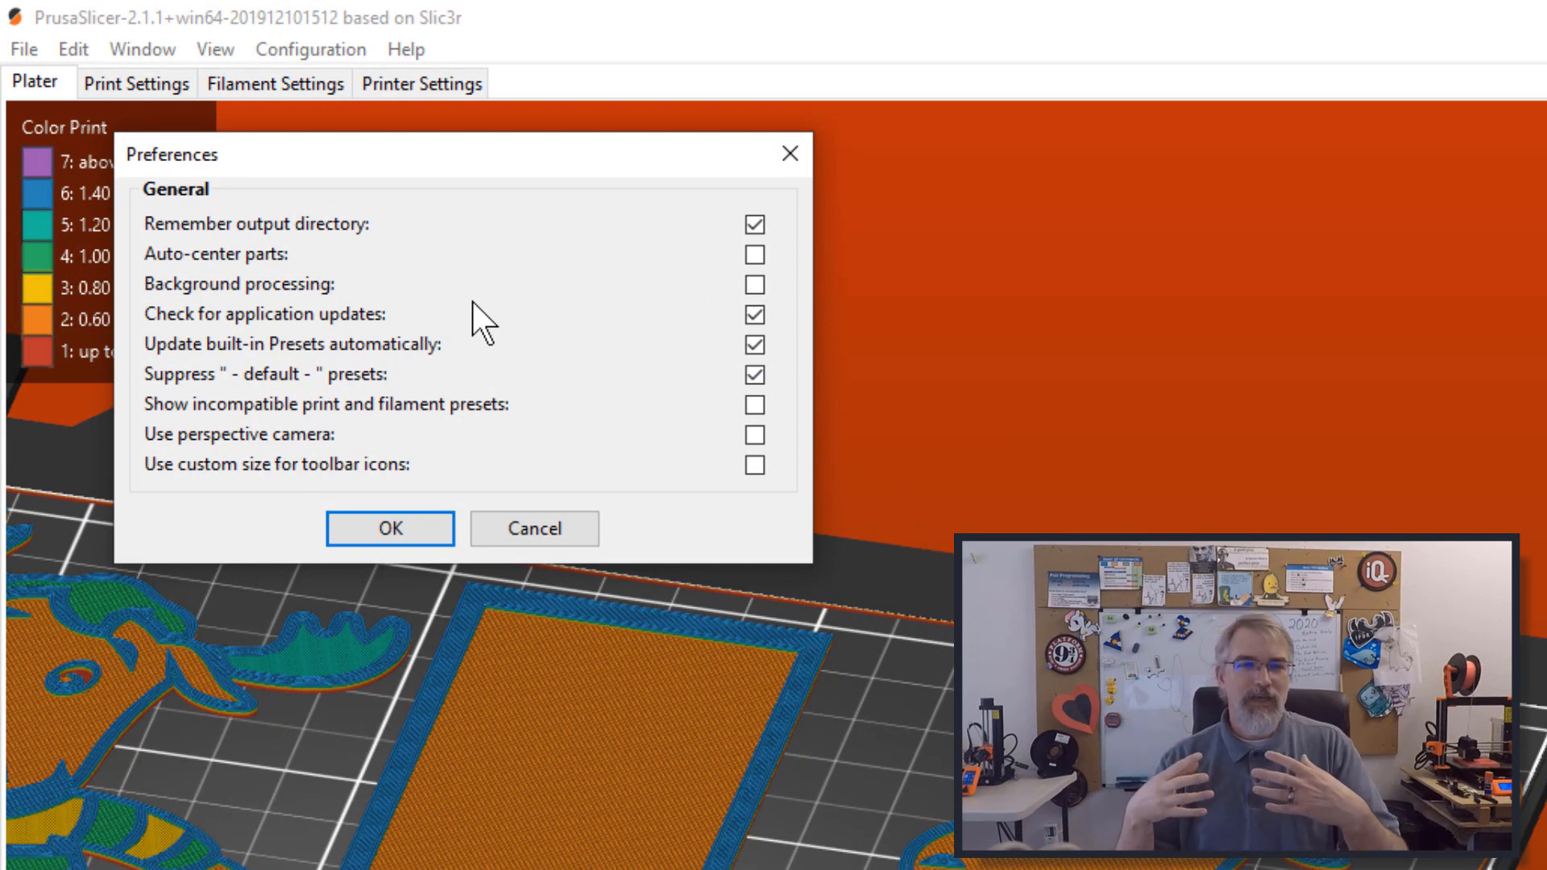
mouse_move(654, 201)
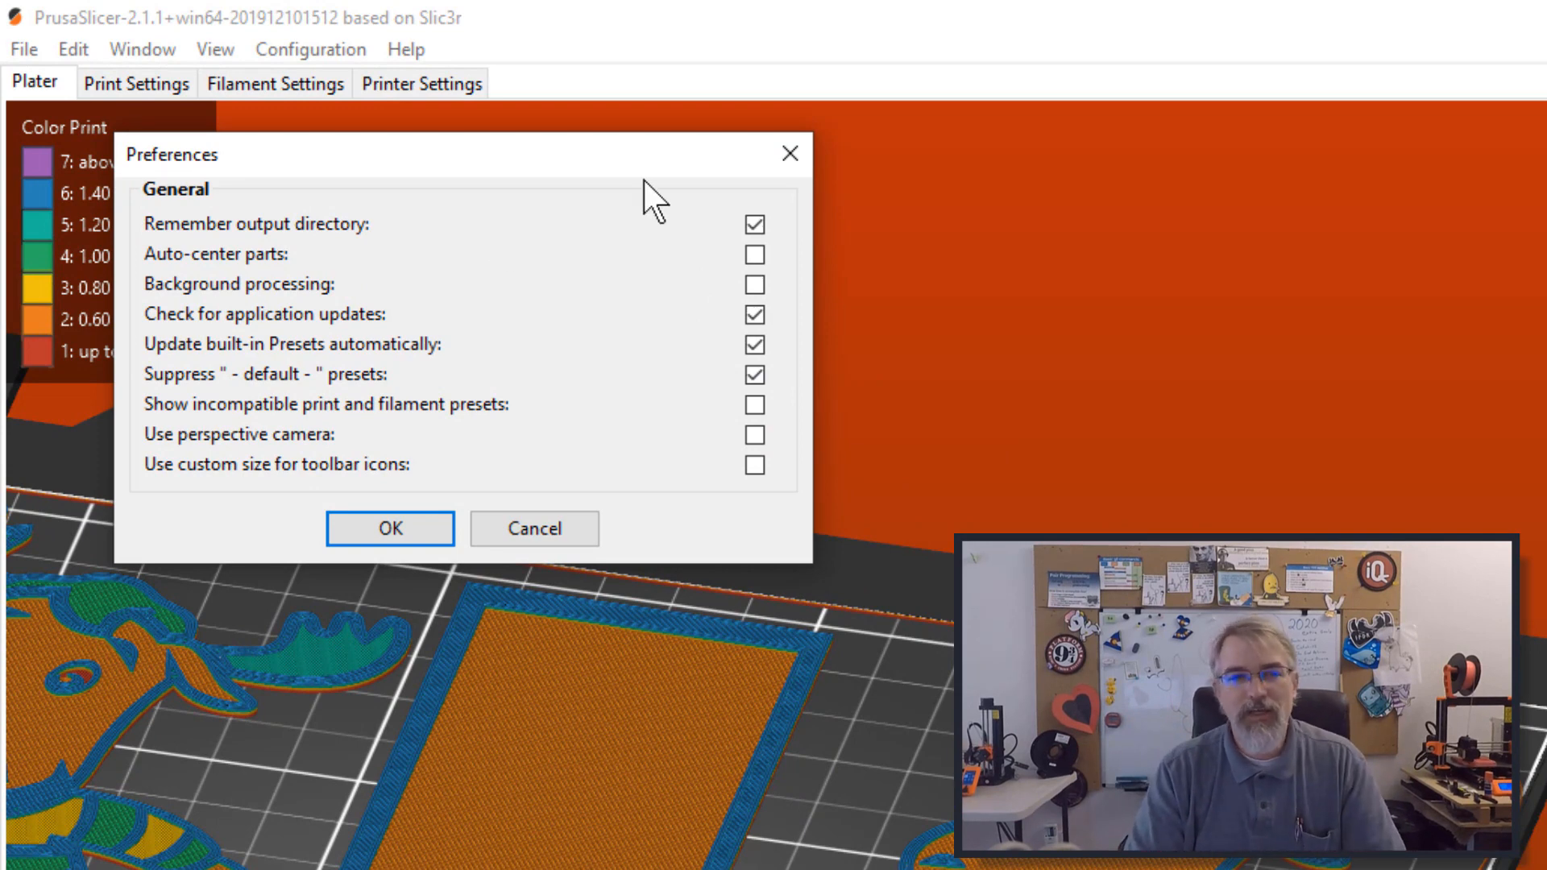
click(388, 528)
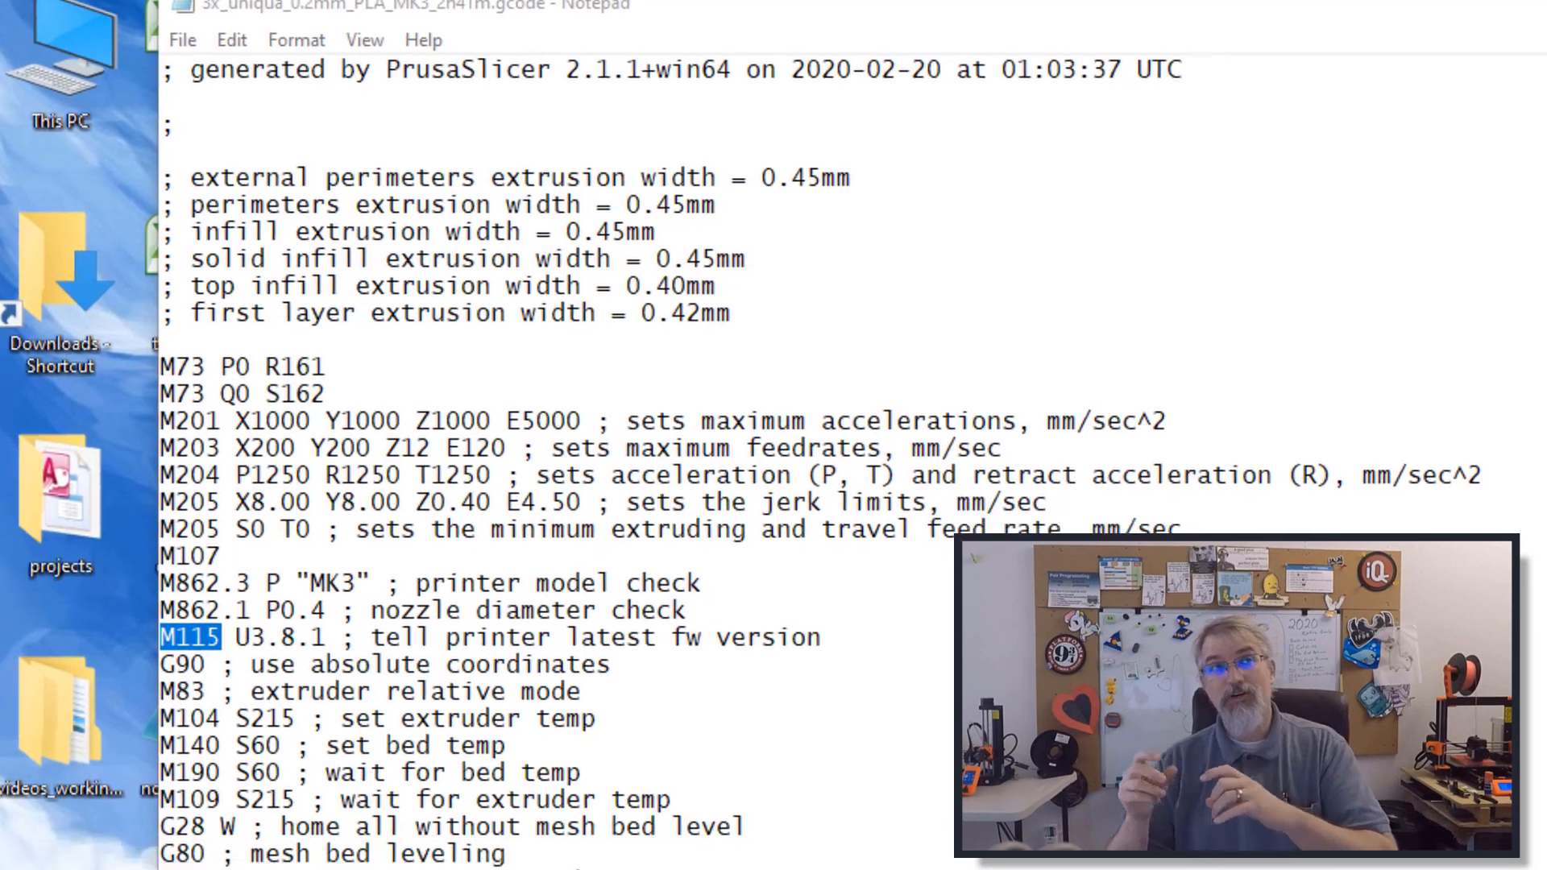
scroll(down, 3)
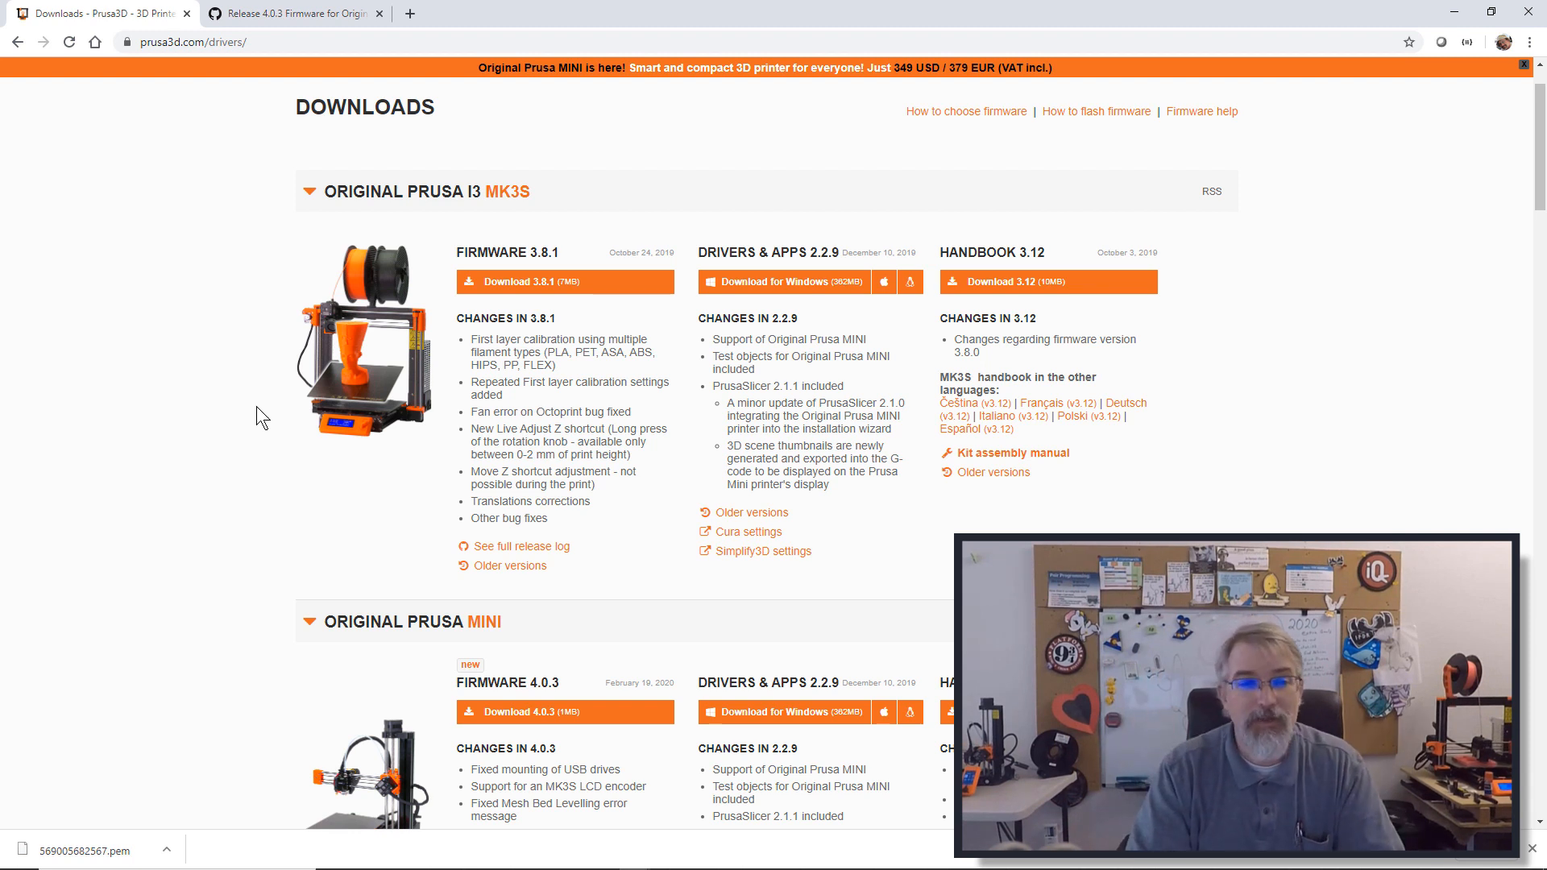
mouse_move(242, 426)
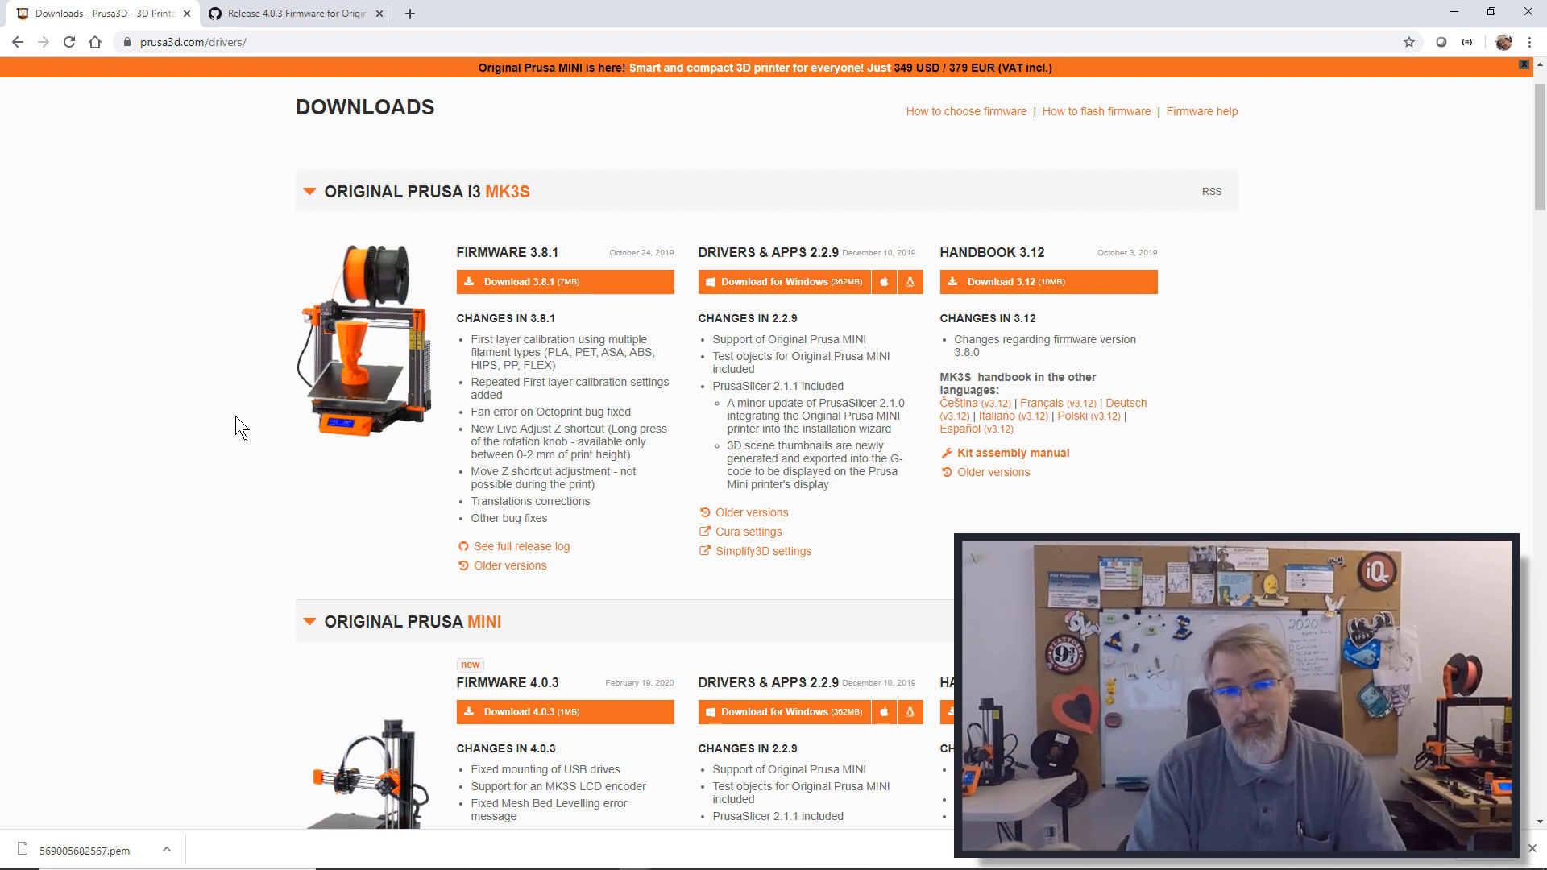
mouse_move(216, 390)
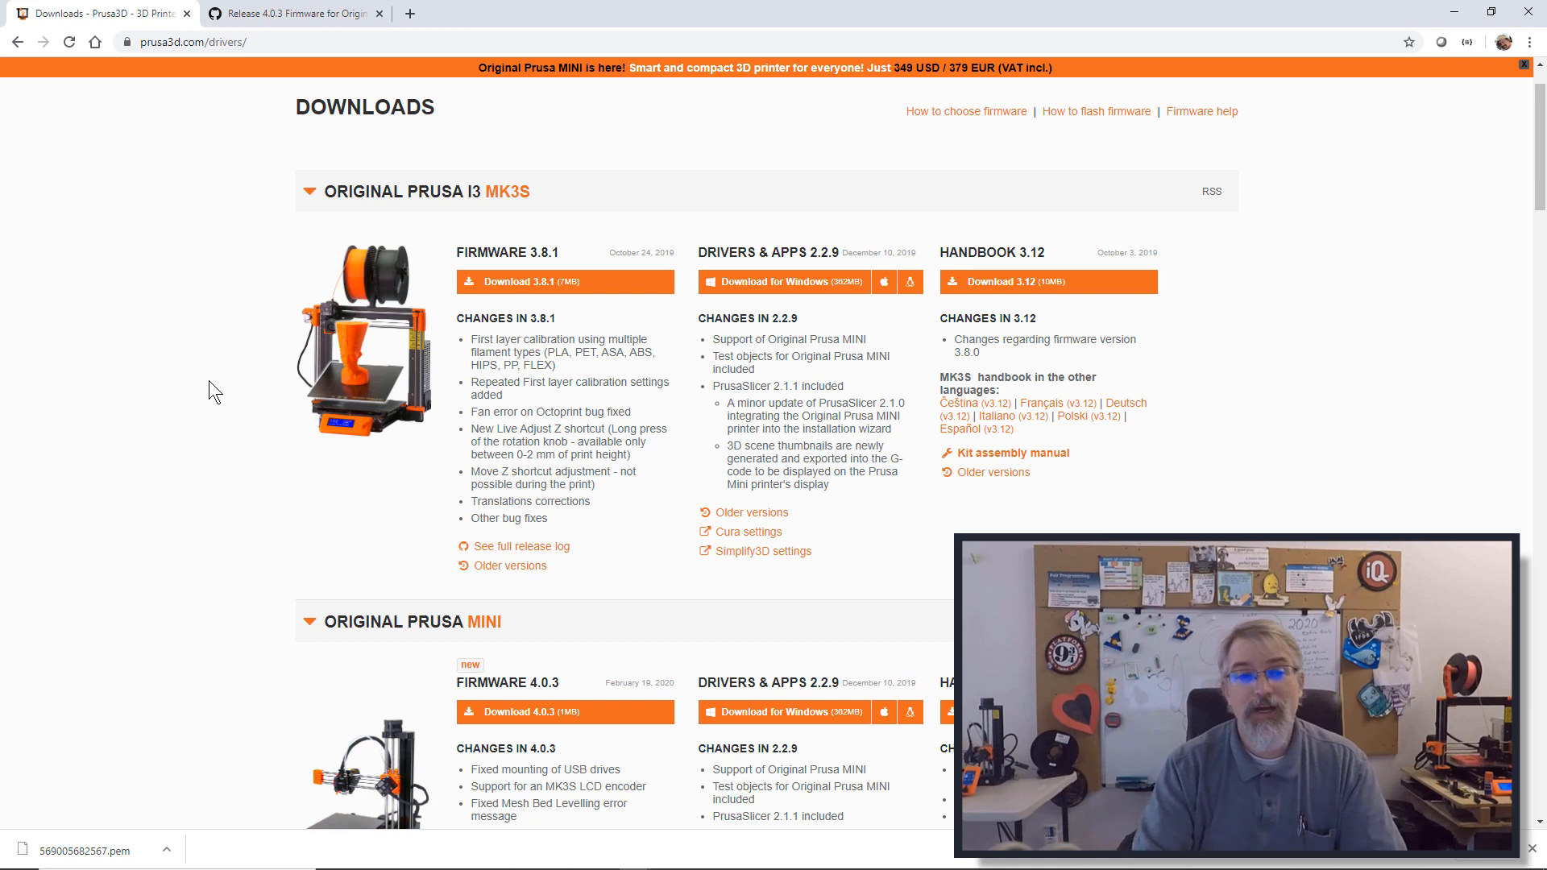
Scroll and click through to the Original Prusa i3 MK3 firmware 3.8.1 listing.
scroll(down, 3)
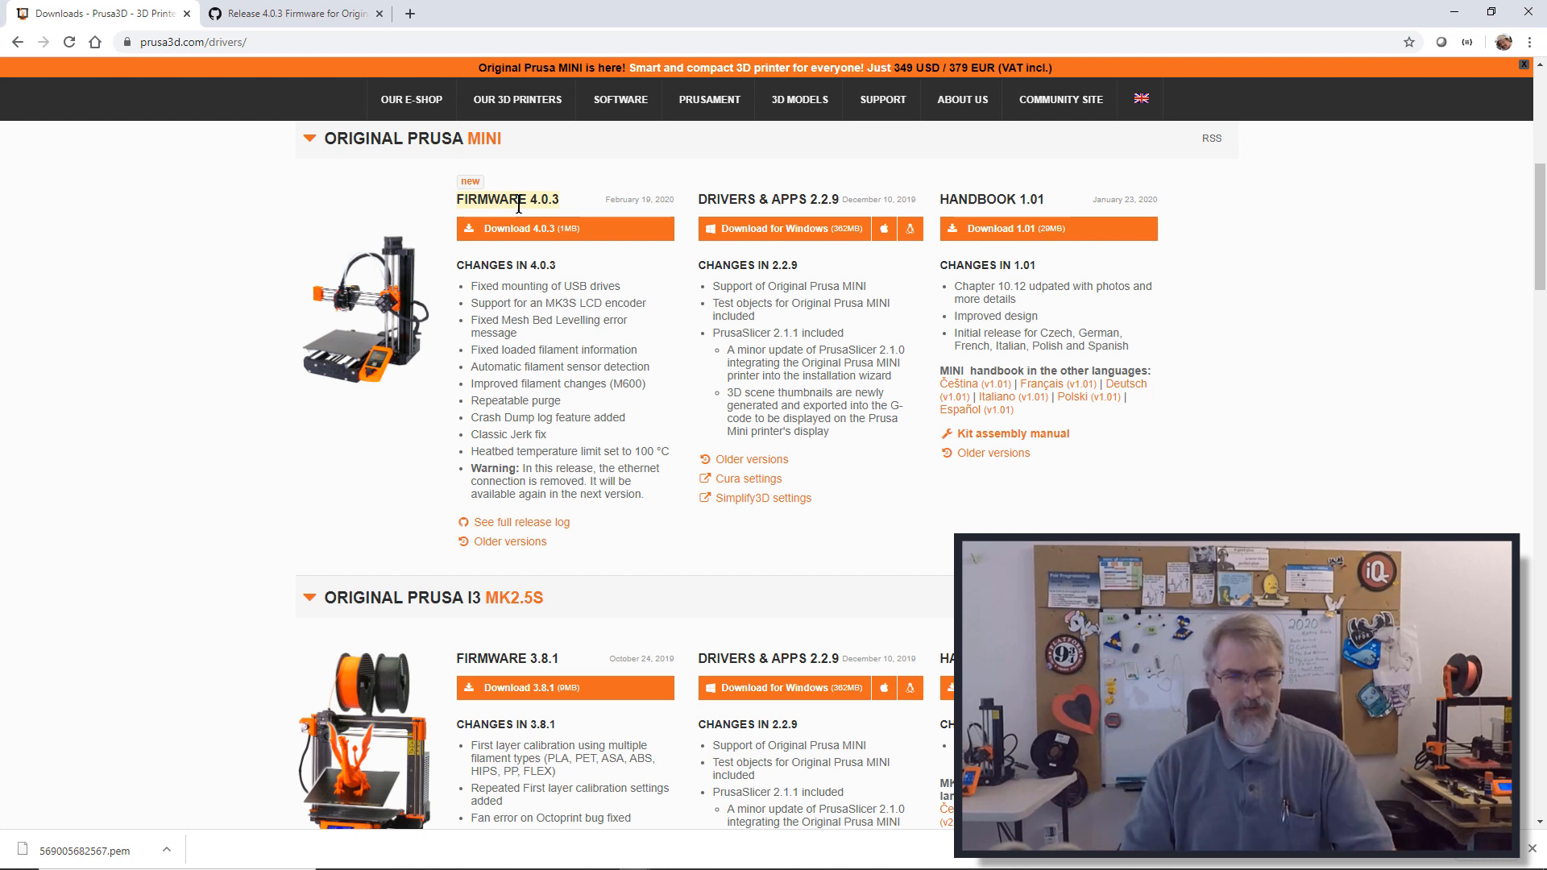
scroll(down, 3)
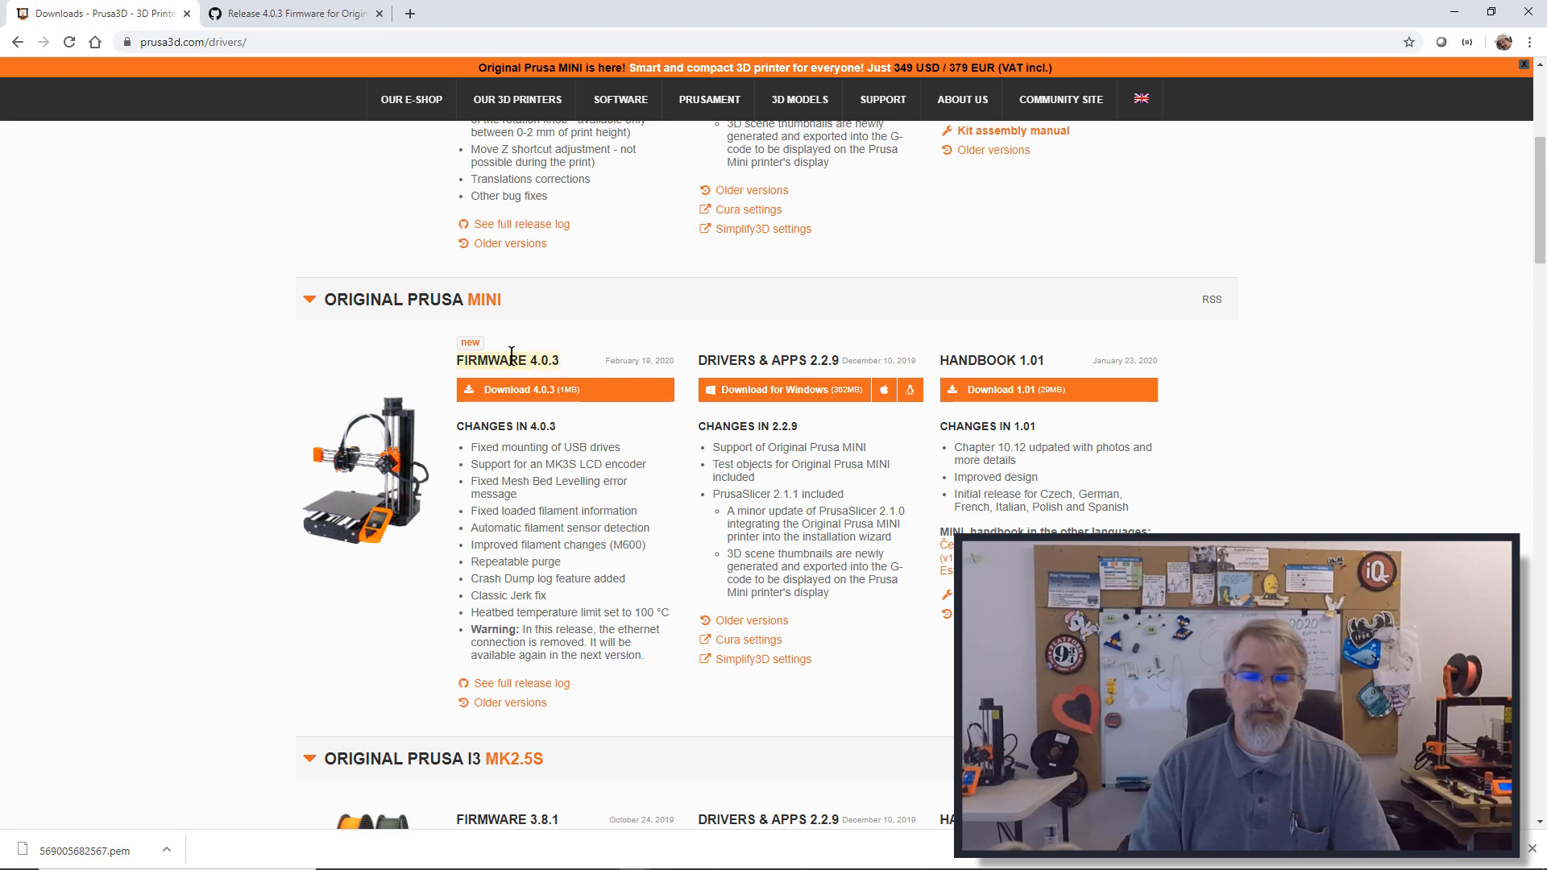
scroll(up, 3)
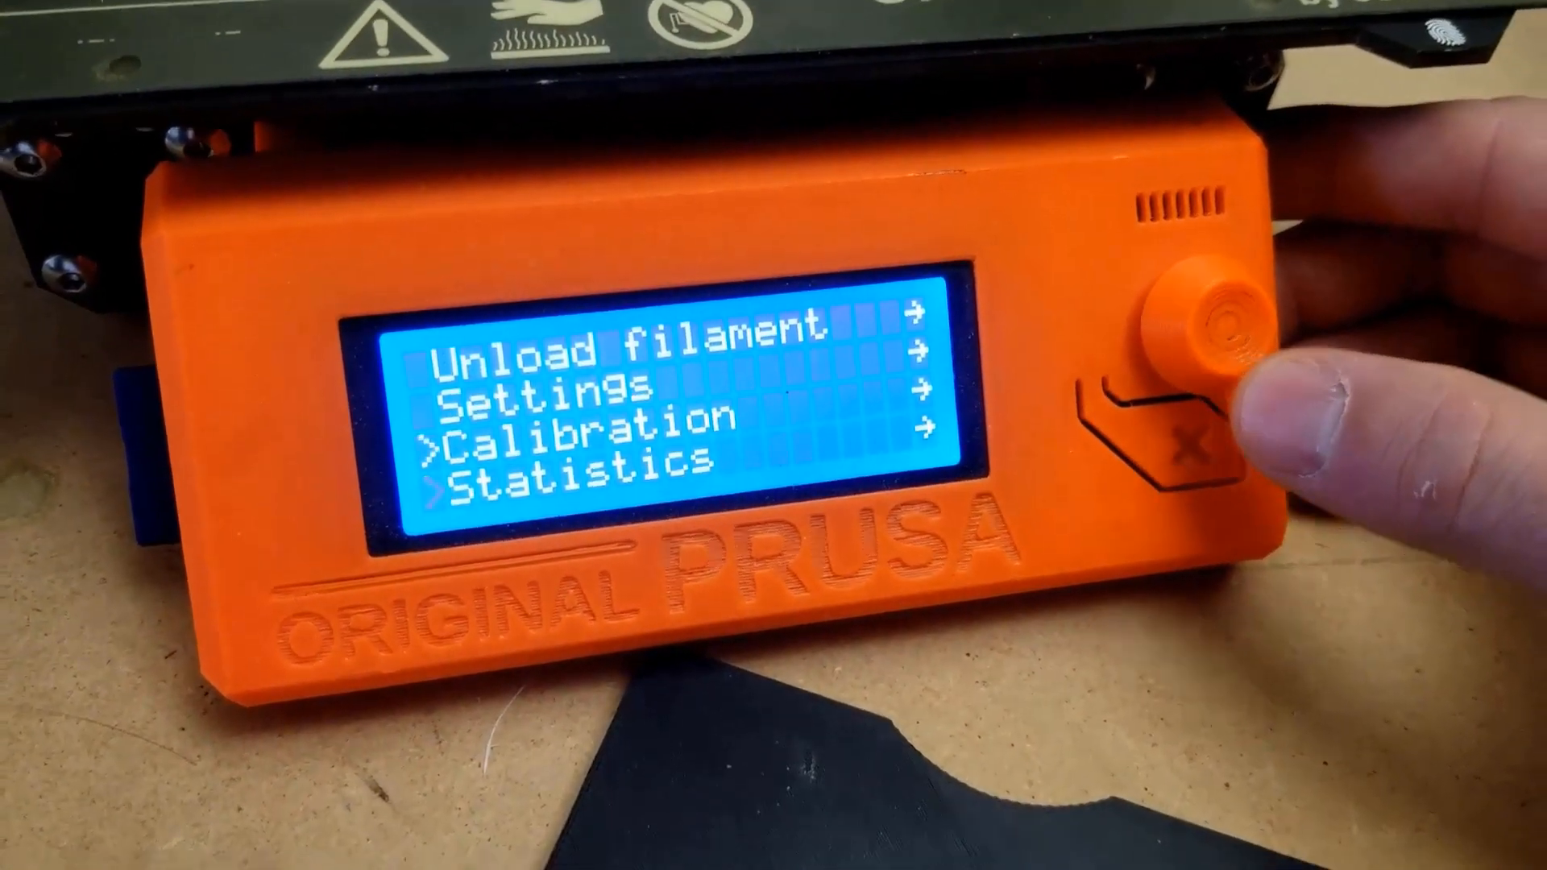
click(1179, 335)
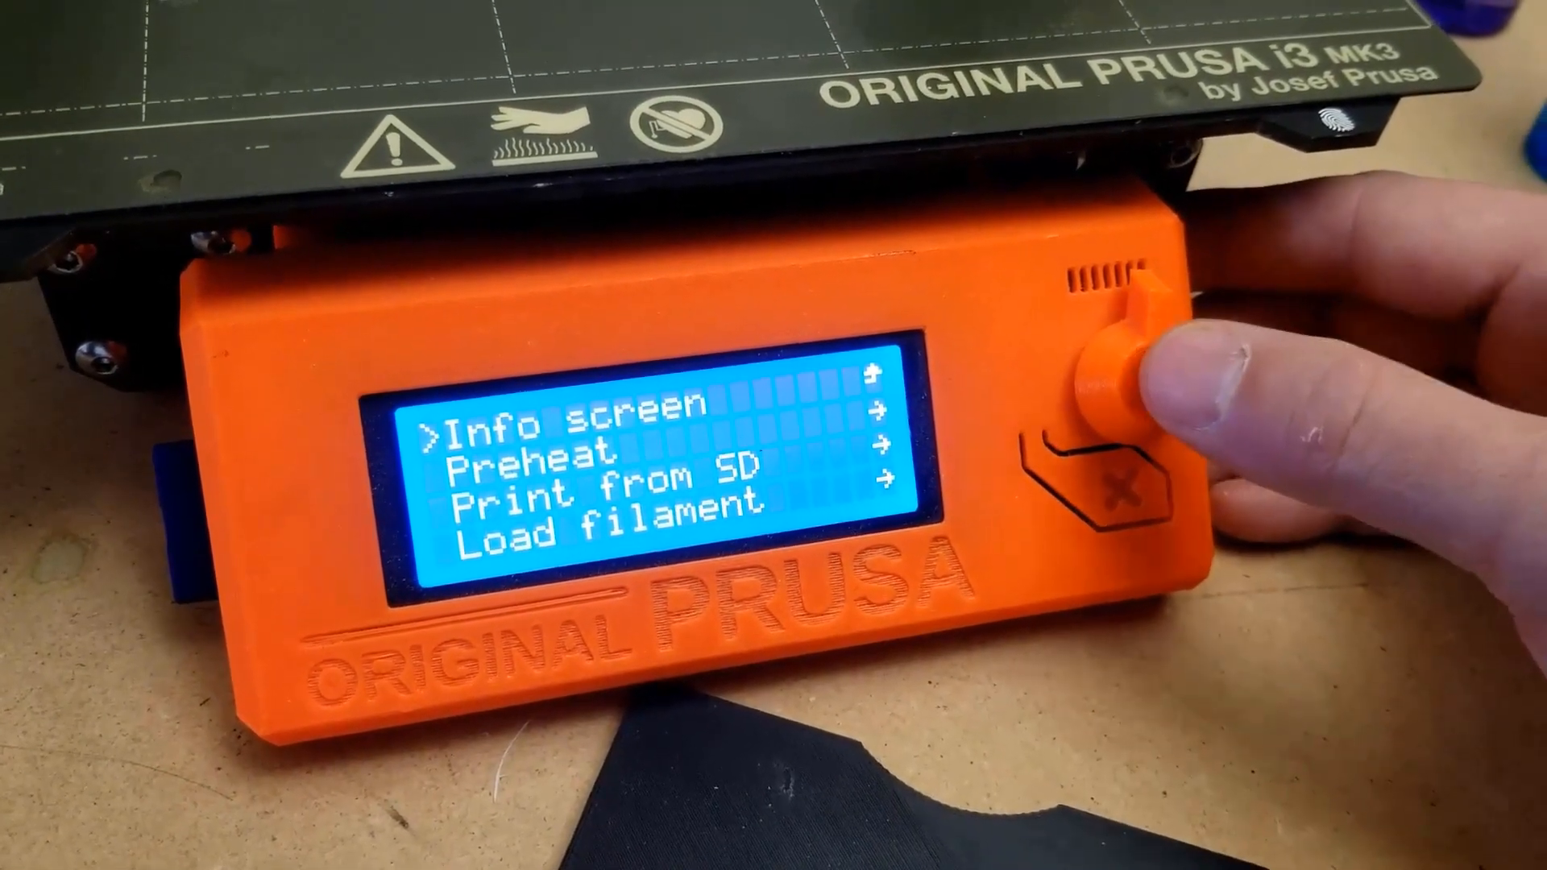
click(1104, 385)
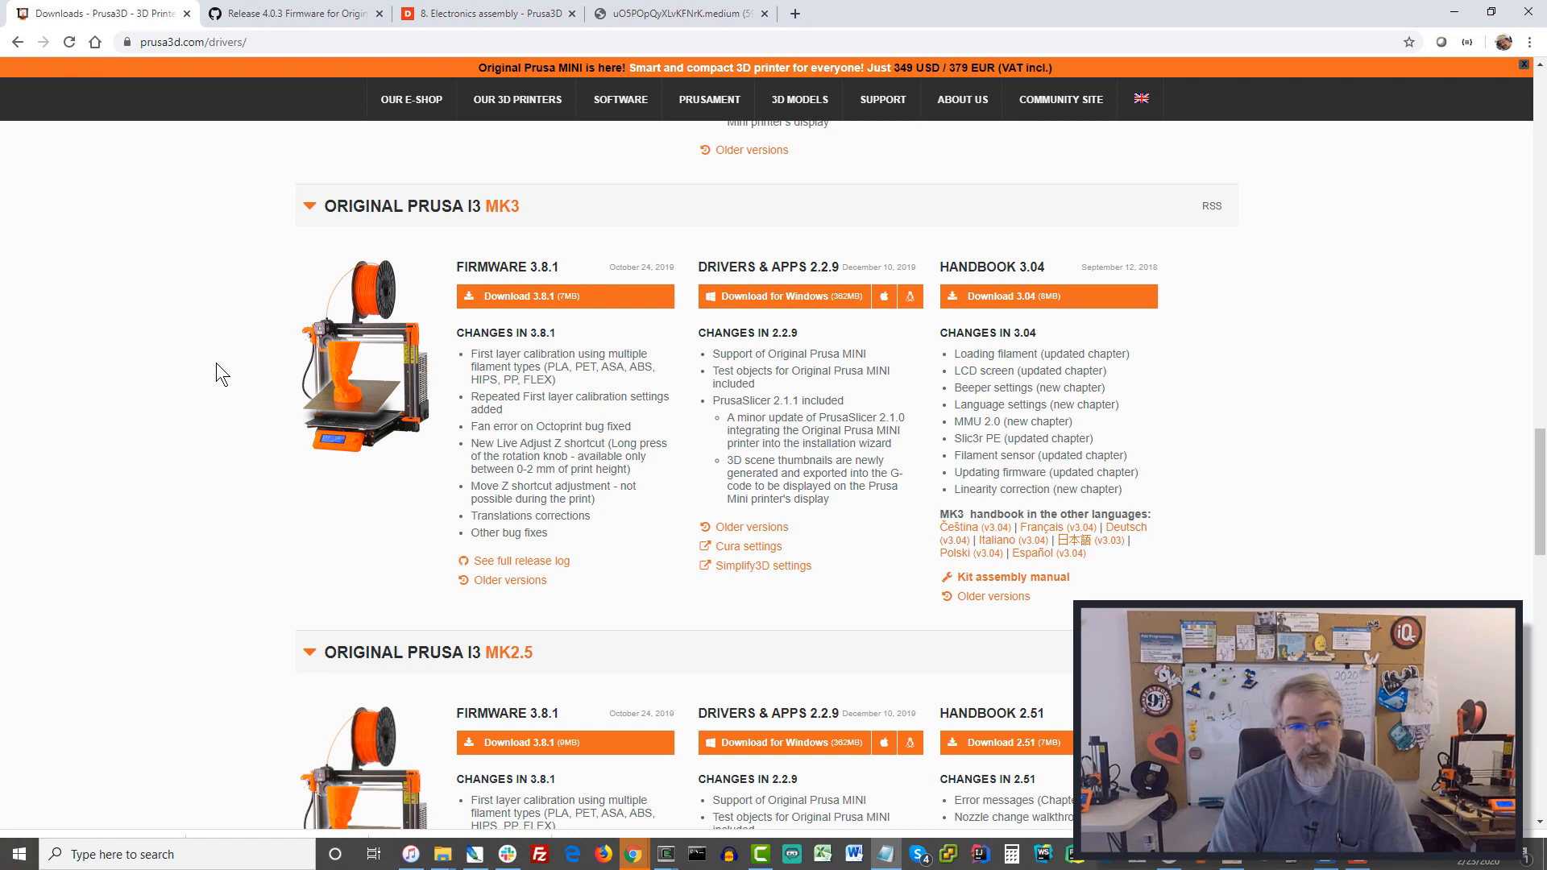
Download the MINI firmware 4.0.3 from the Prusa3D downloads page.
scroll(down, 3)
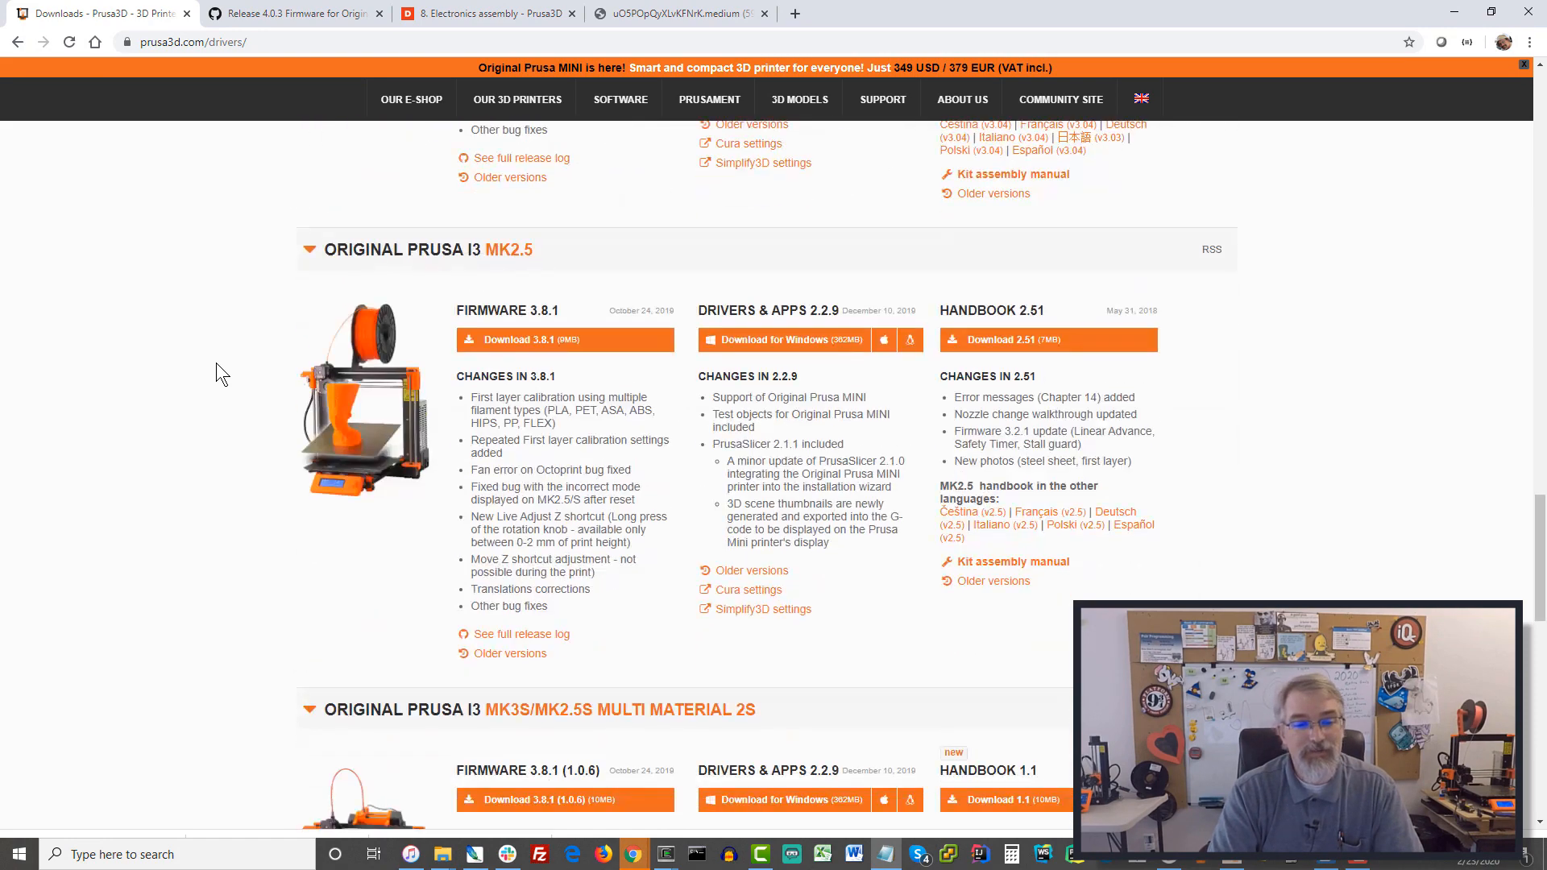
scroll(down, 3)
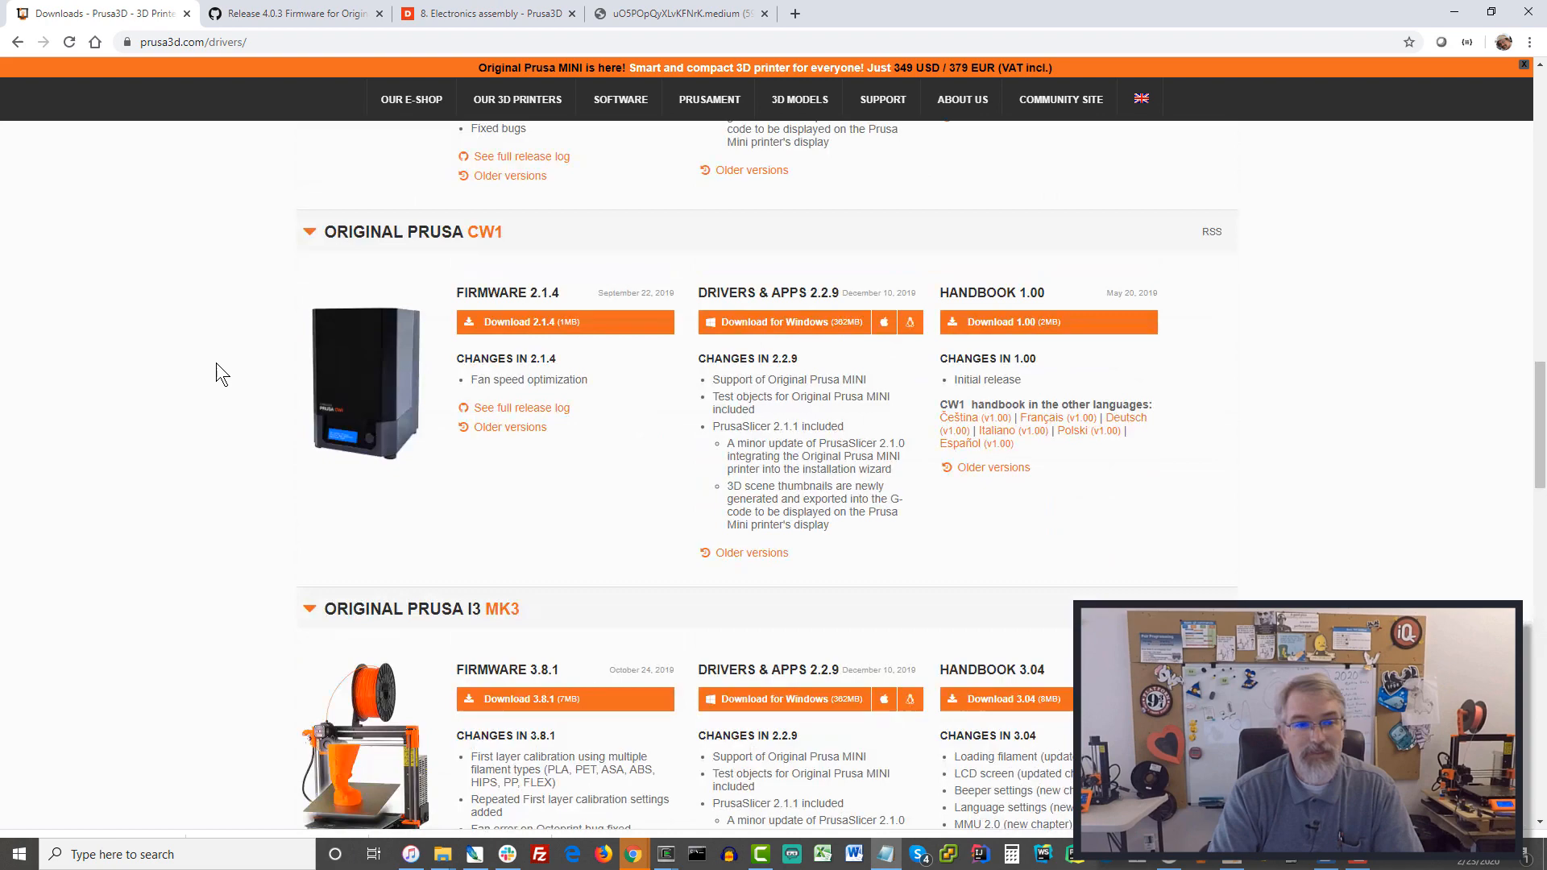
scroll(down, 3)
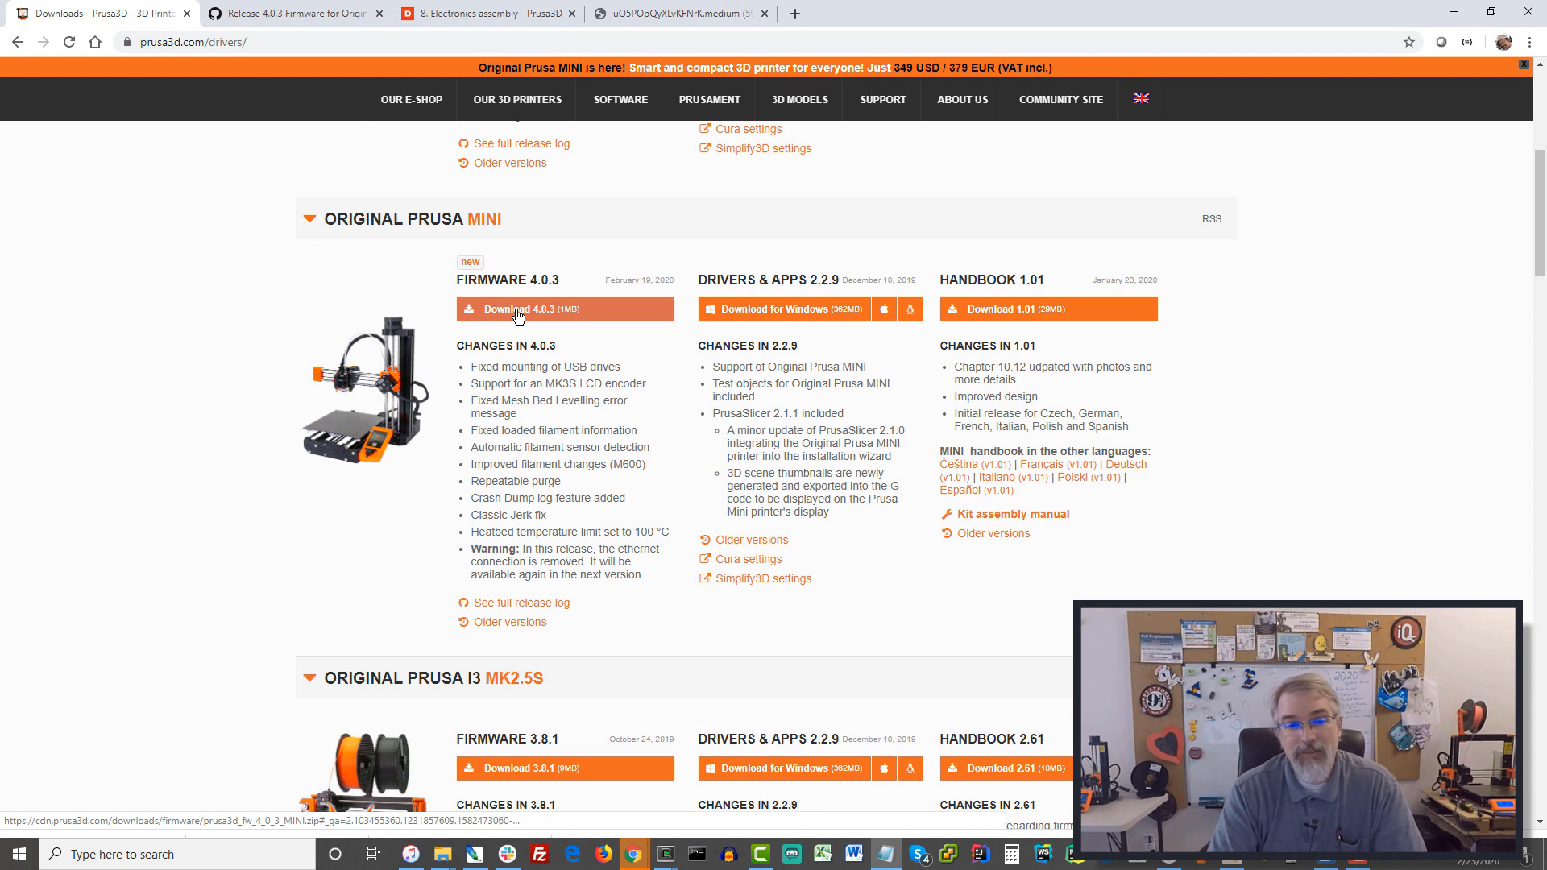
click(518, 309)
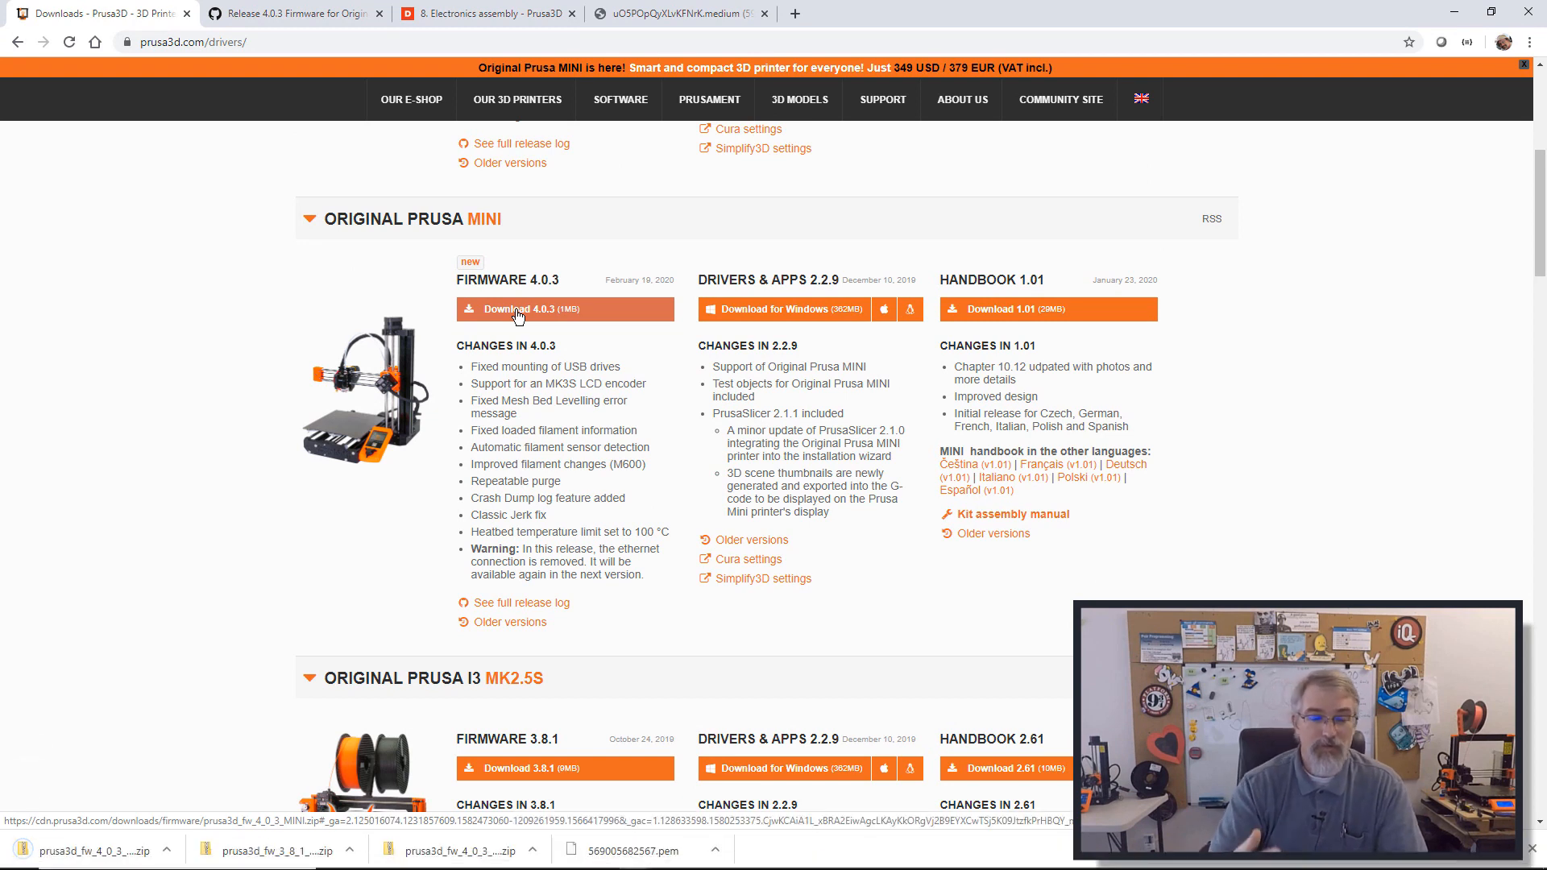
mouse_move(219, 399)
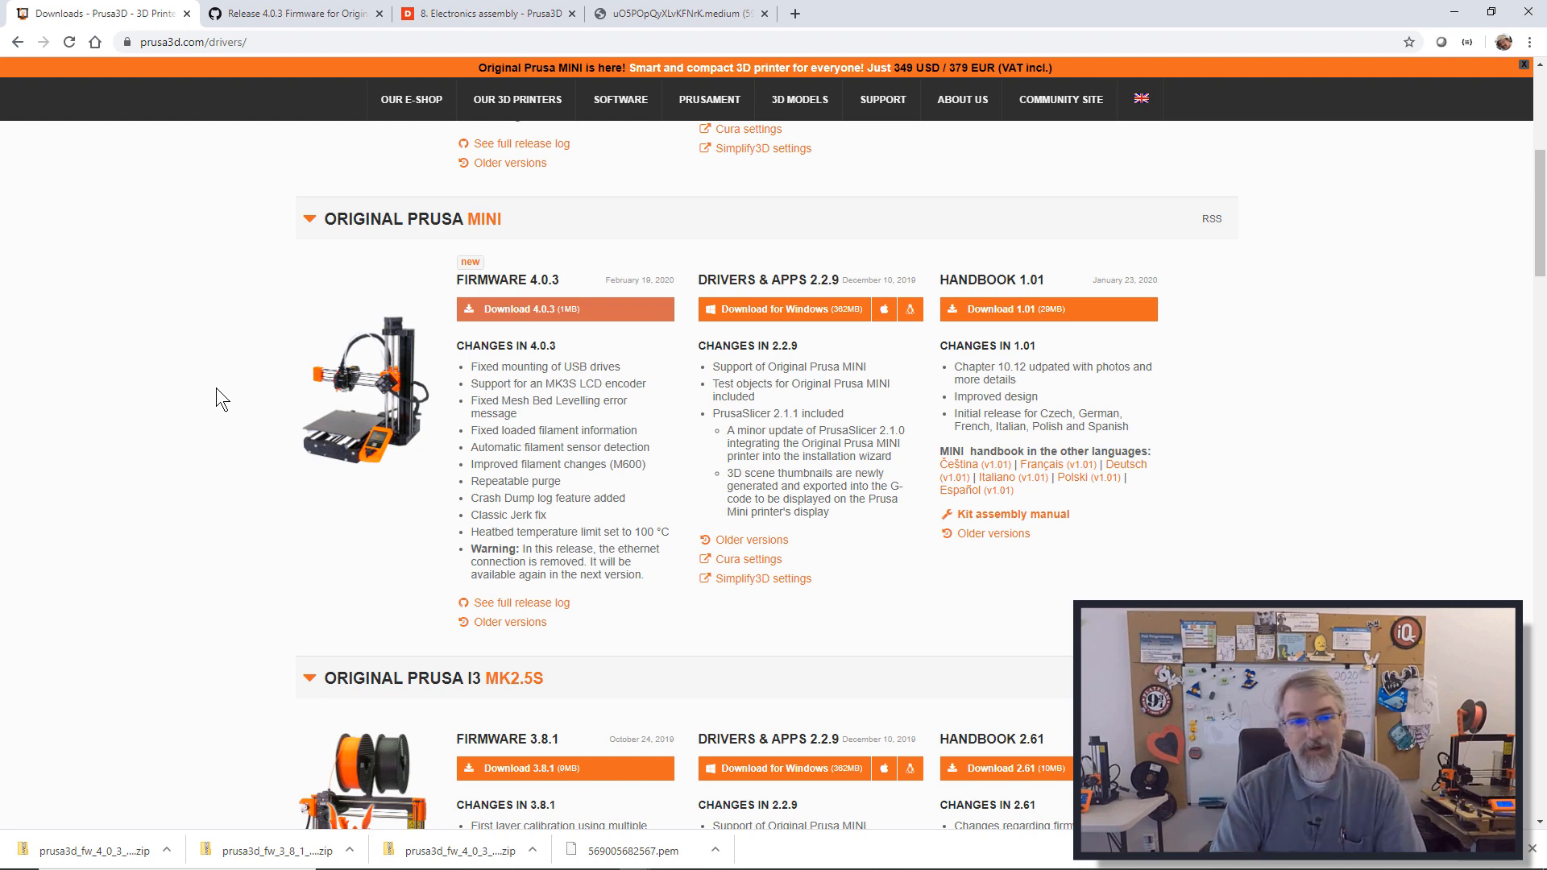
Download the Original Prusa i3 MK3 firmware 3.8.1.
scroll(up, 3)
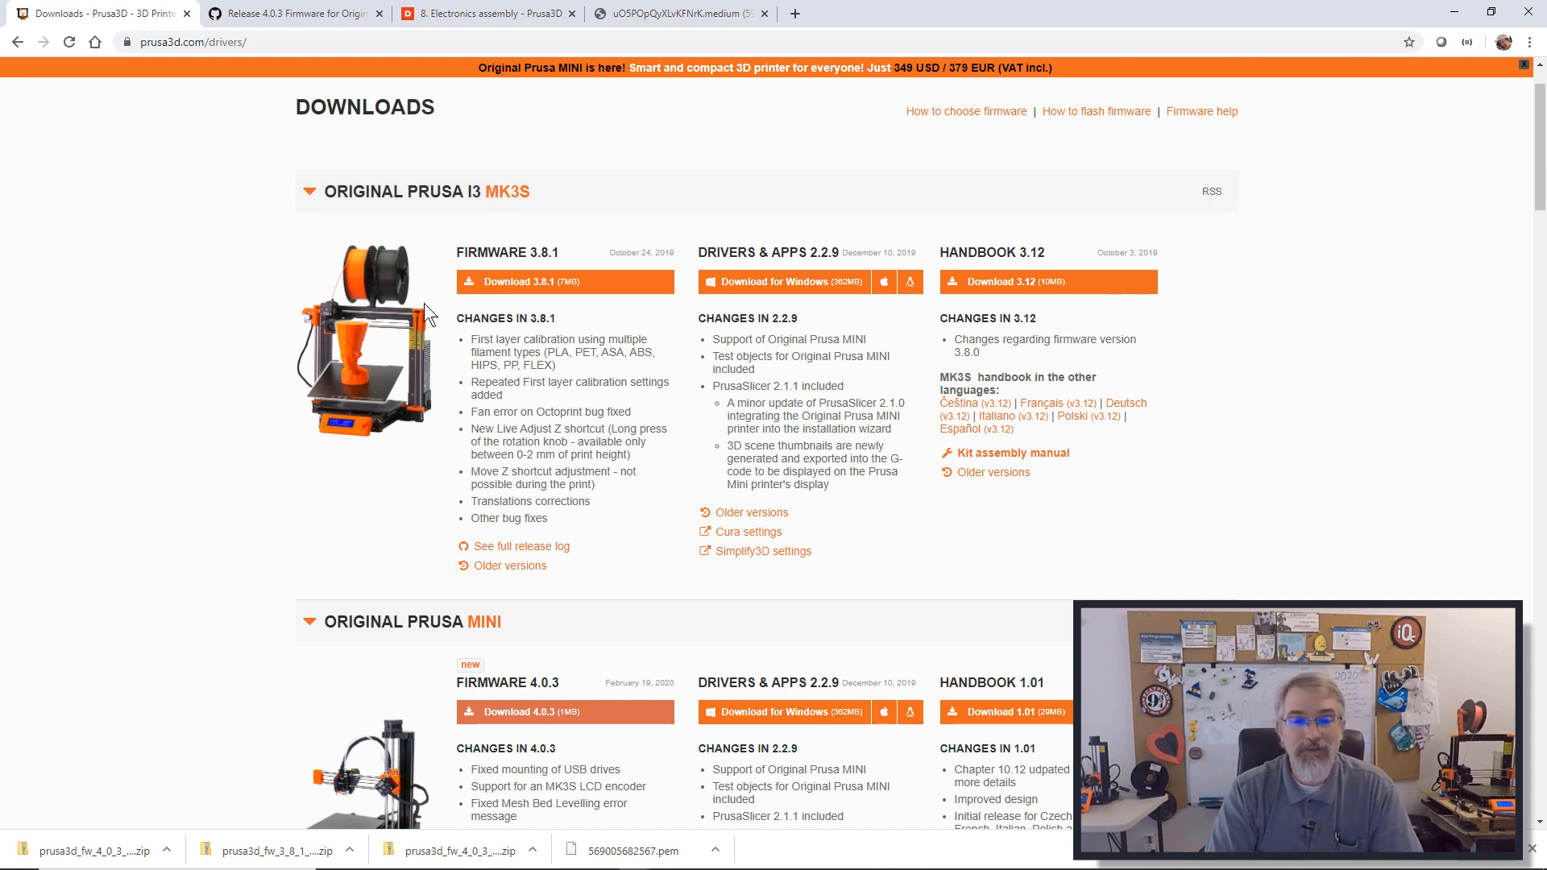
mouse_move(464, 440)
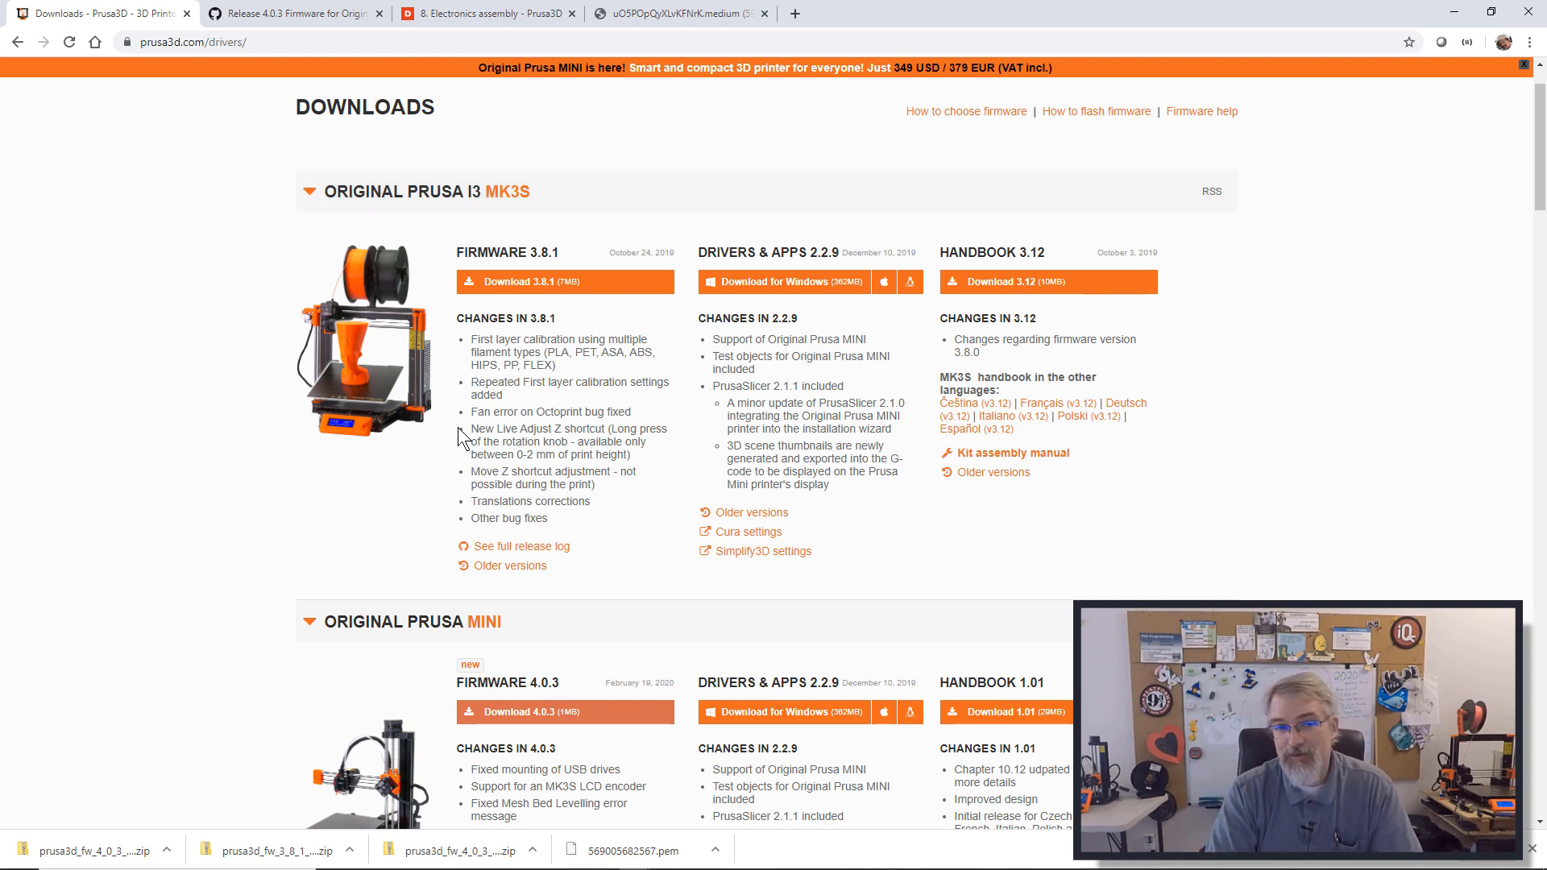
scroll(down, 3)
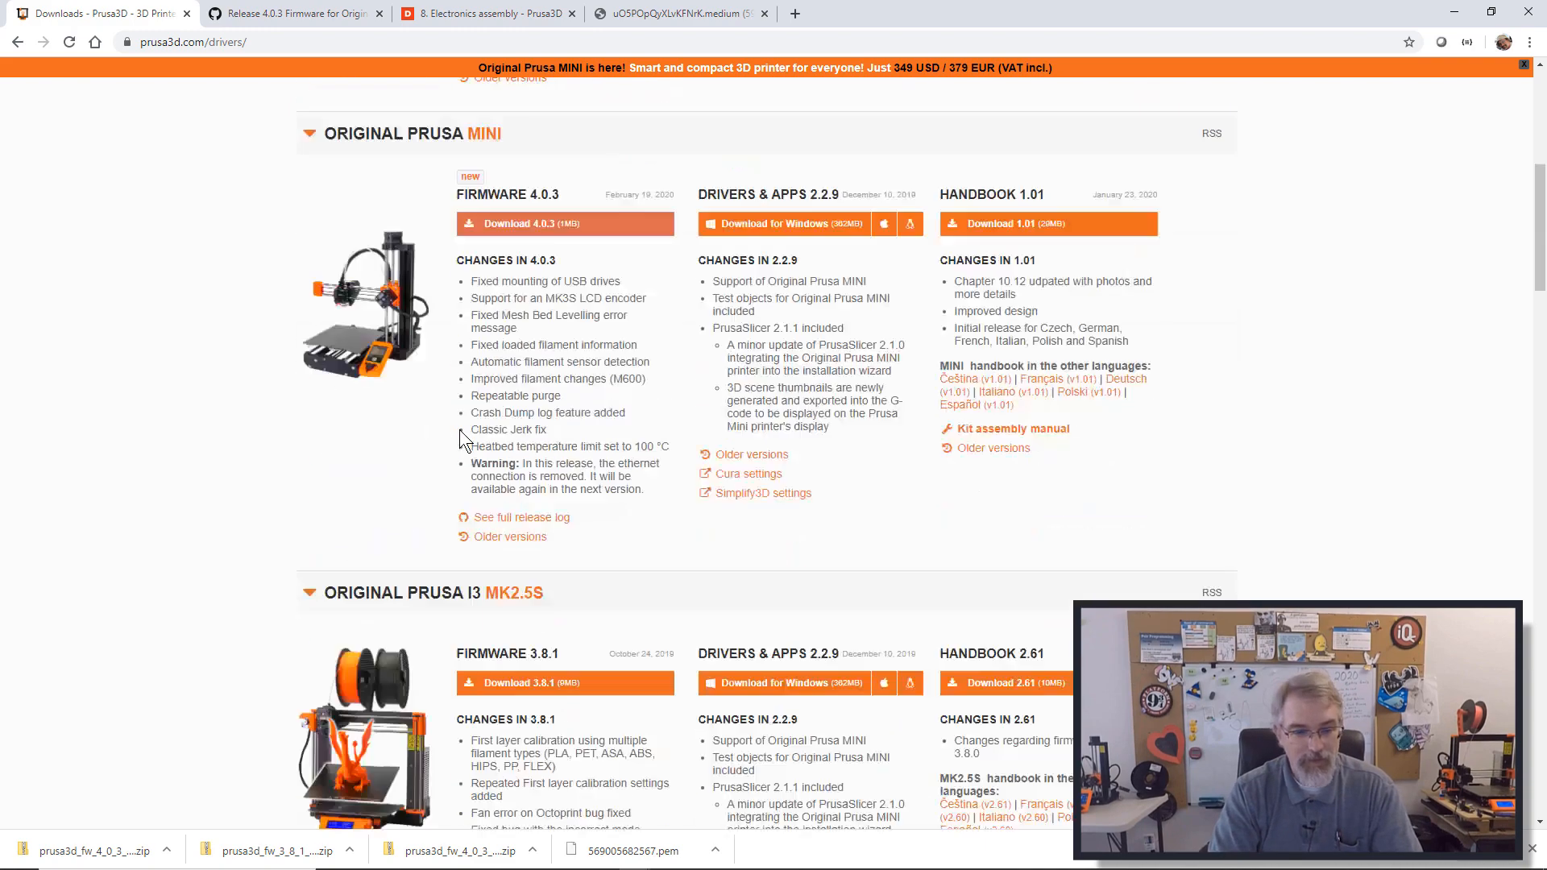
scroll(down, 3)
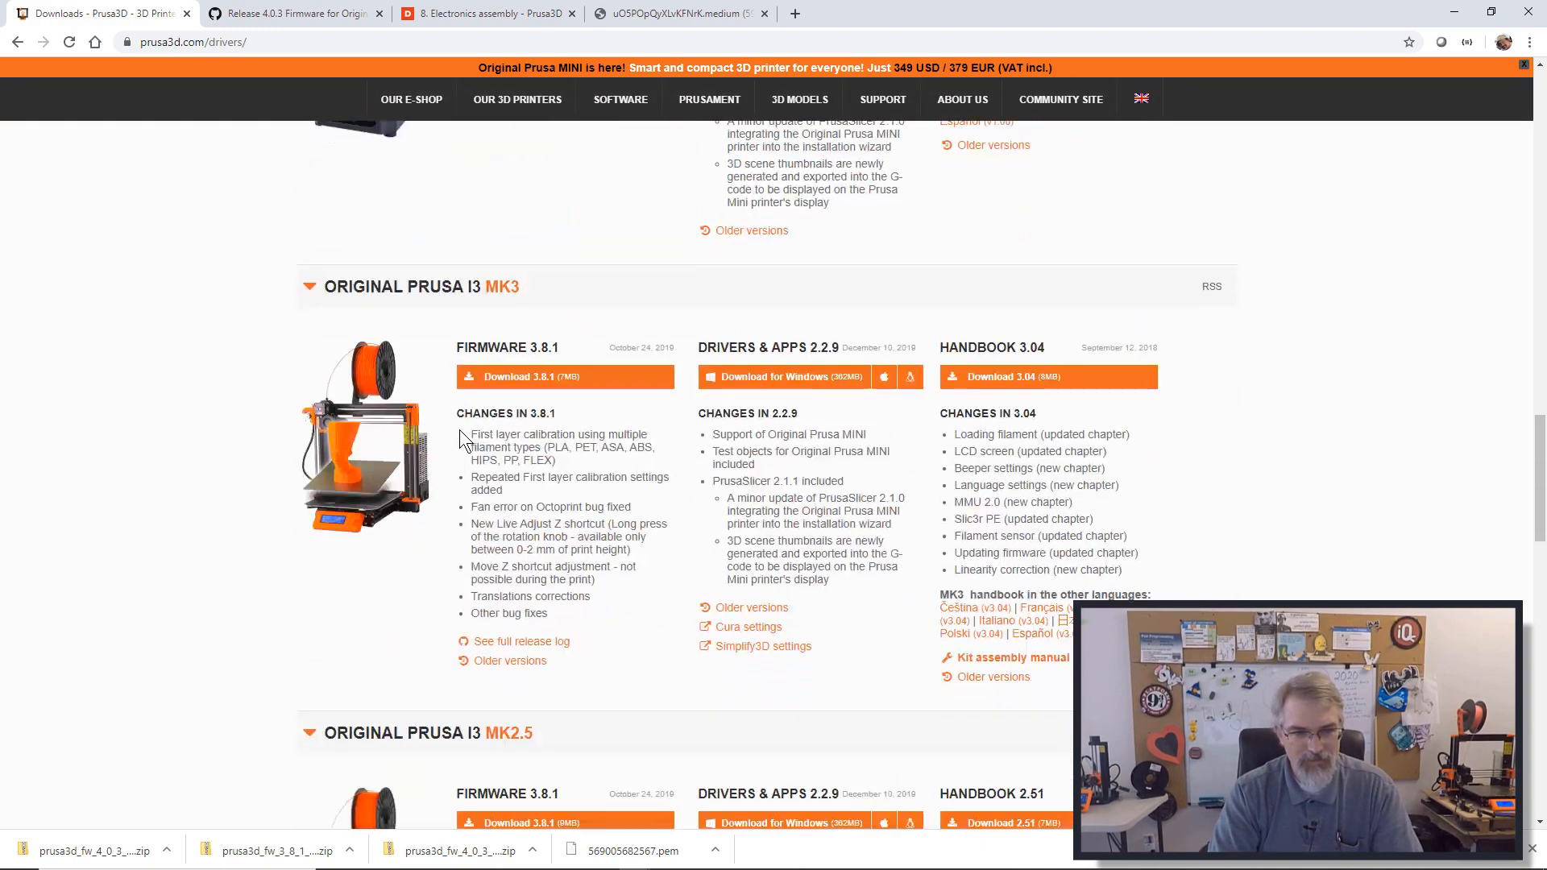
click(566, 376)
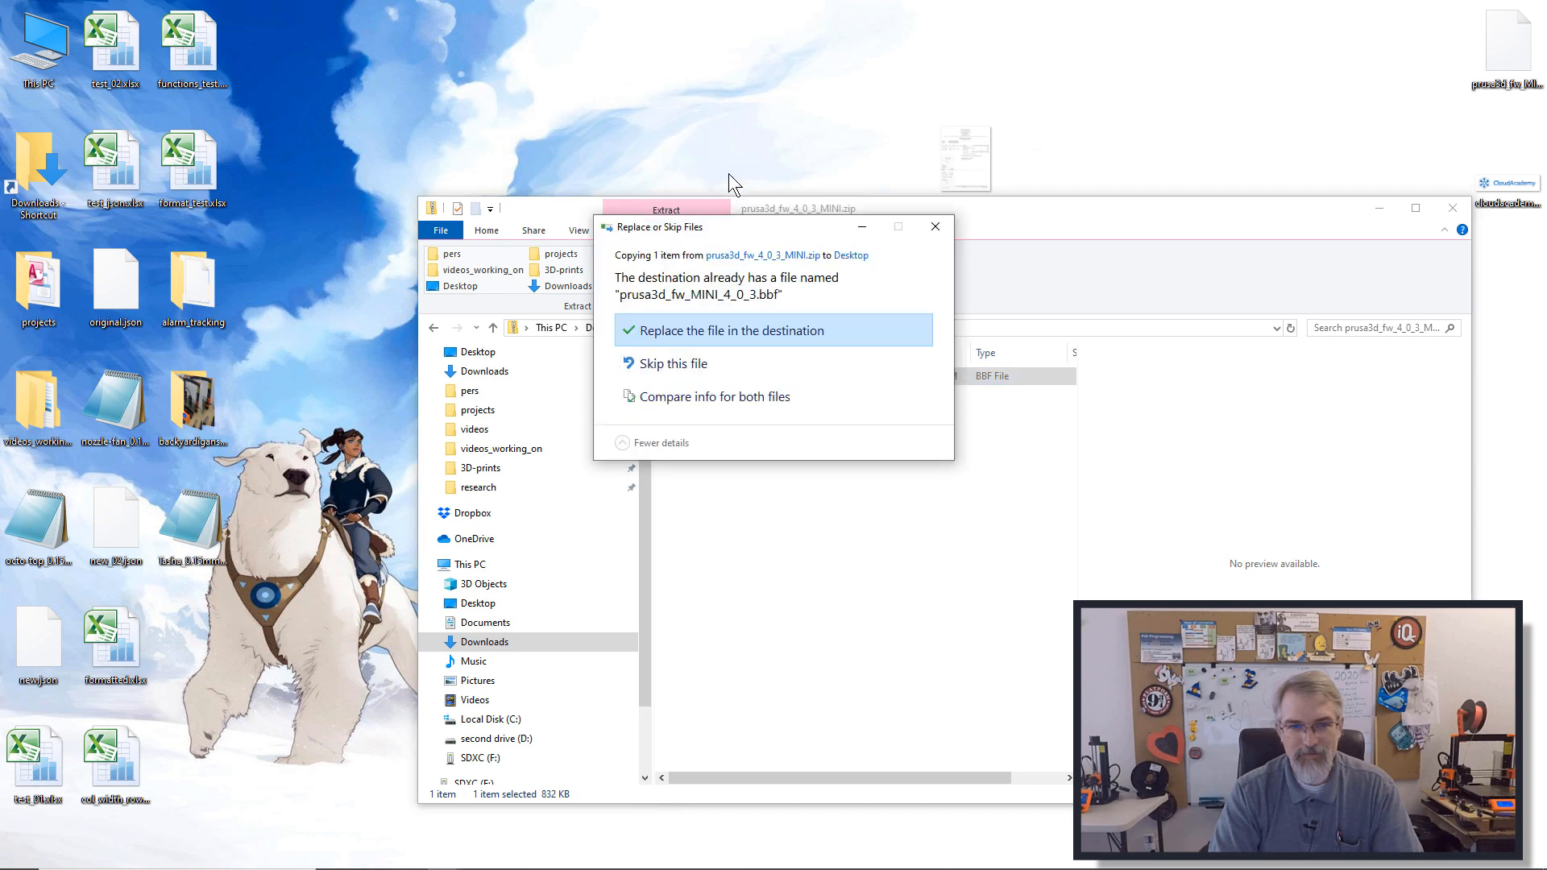
Replace the older MINI .bbf on the Desktop and drag the MK3 3.8.1 .hex there.
click(730, 331)
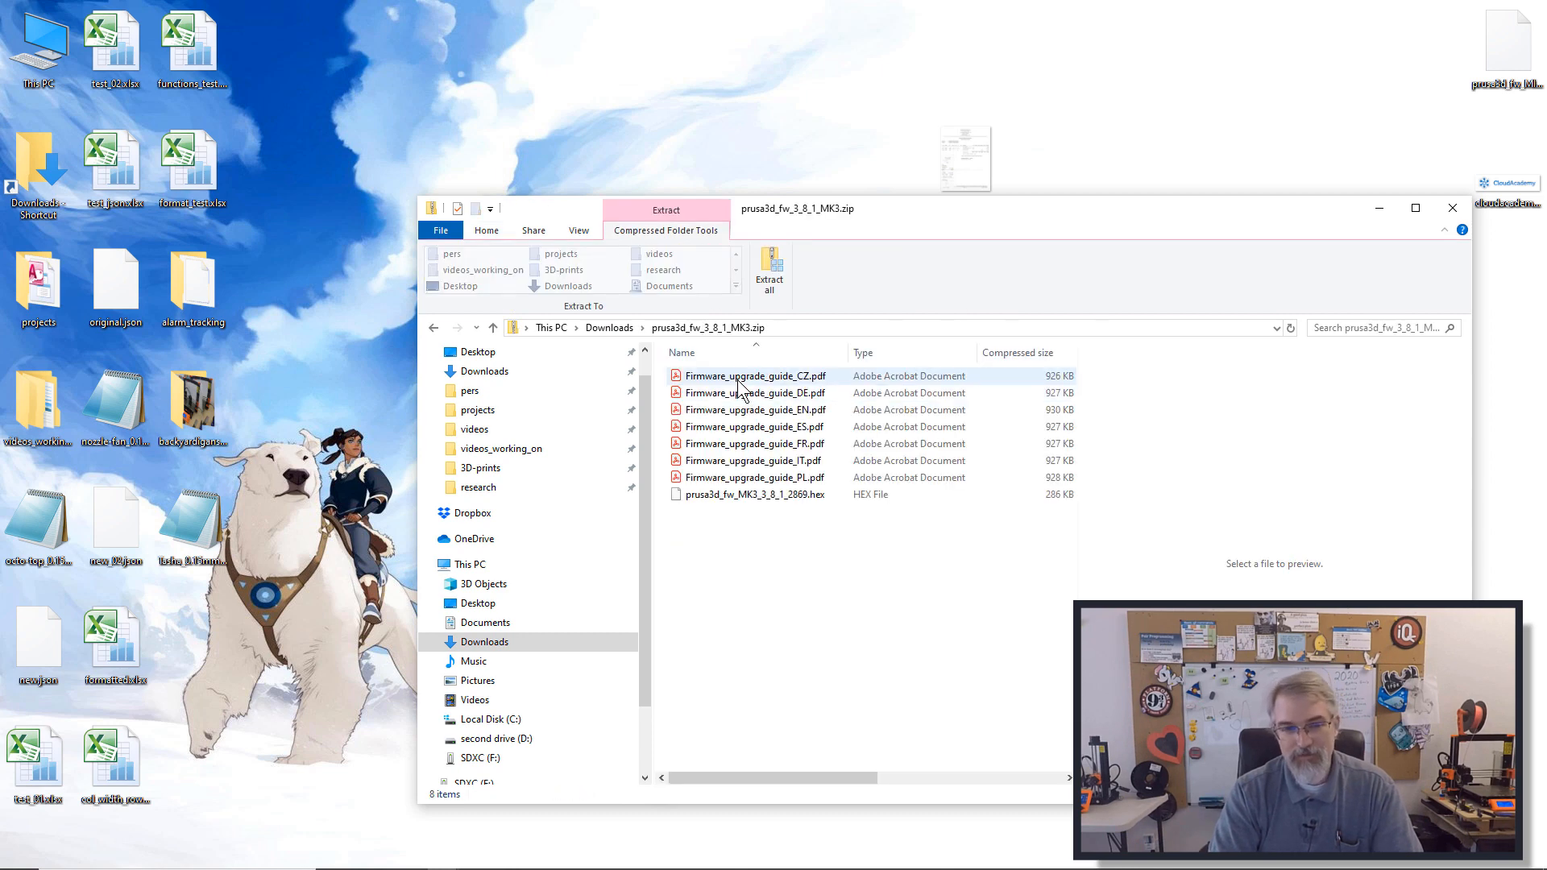
drag(752, 493, 752, 120)
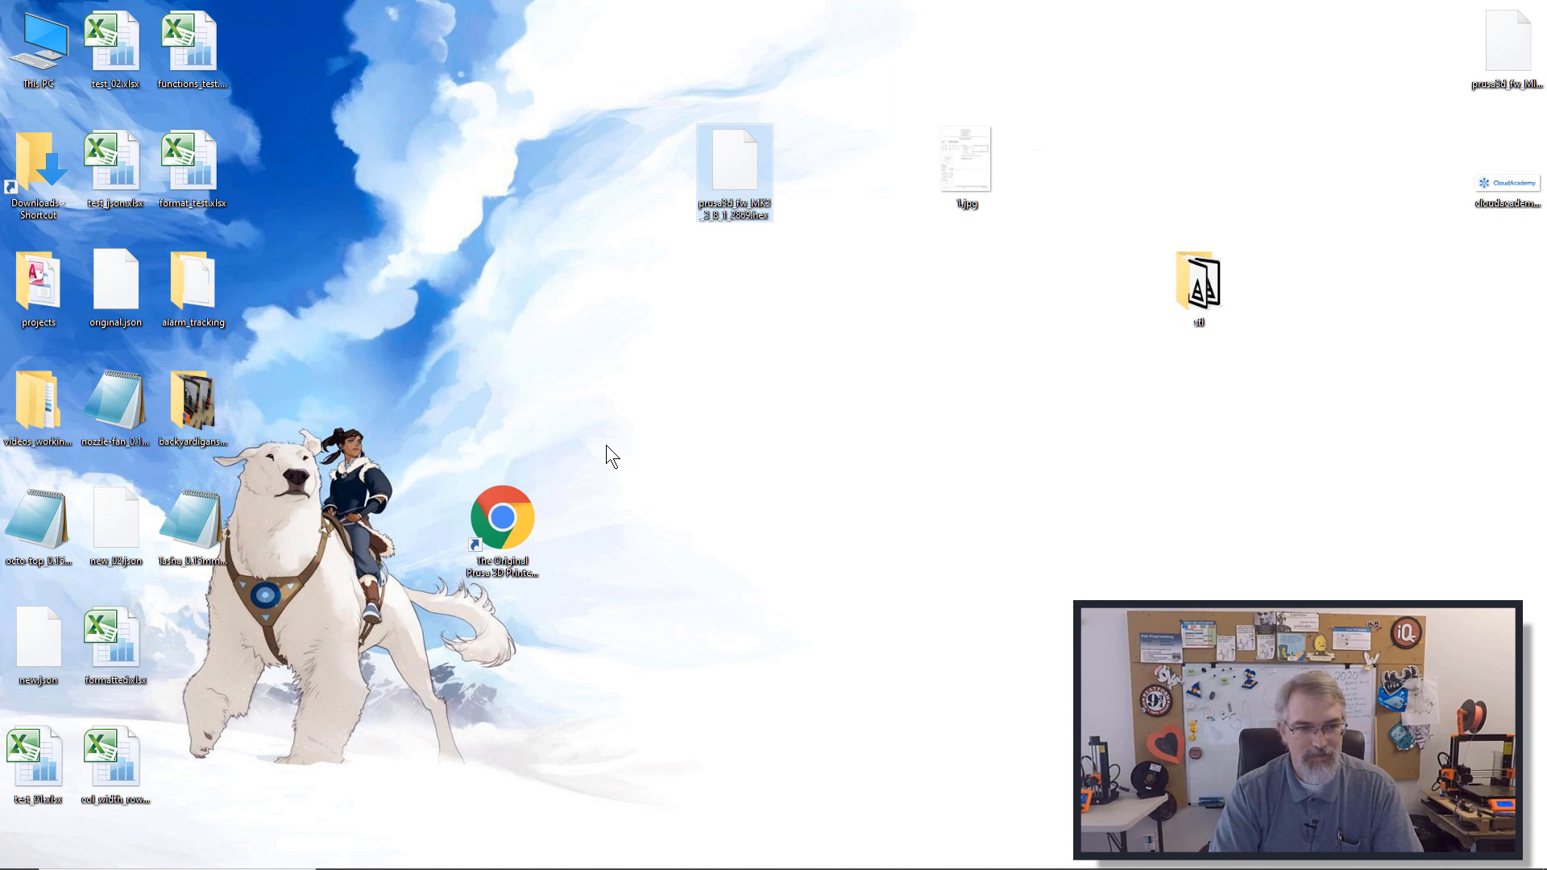
Select the MK3 .hex file, then the MINI 4.0.3 .bbf file on the desktop.
click(611, 454)
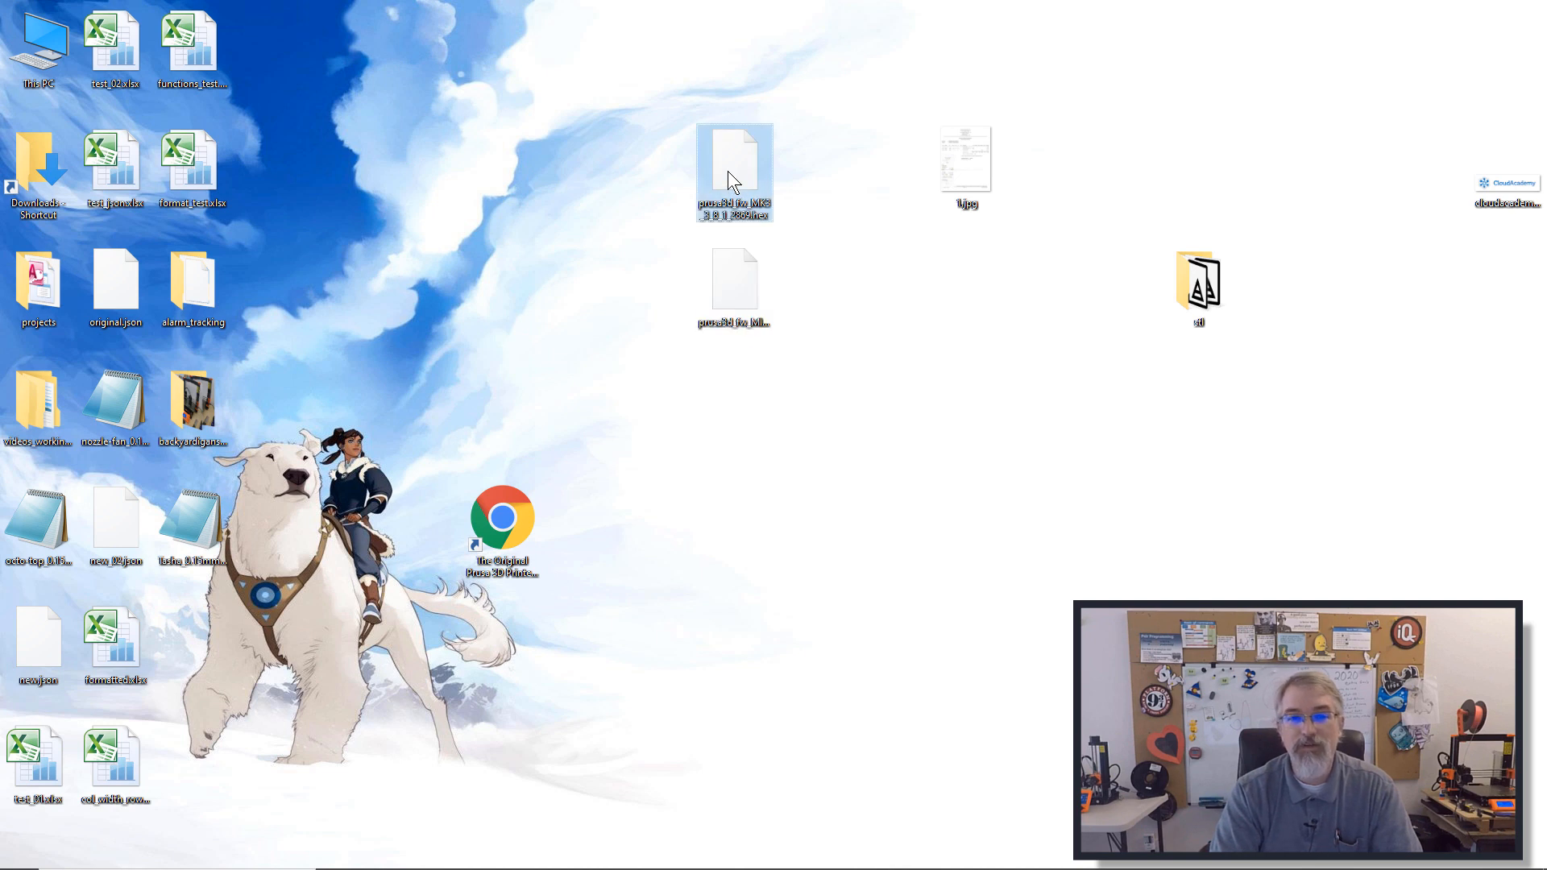
mouse_move(734, 281)
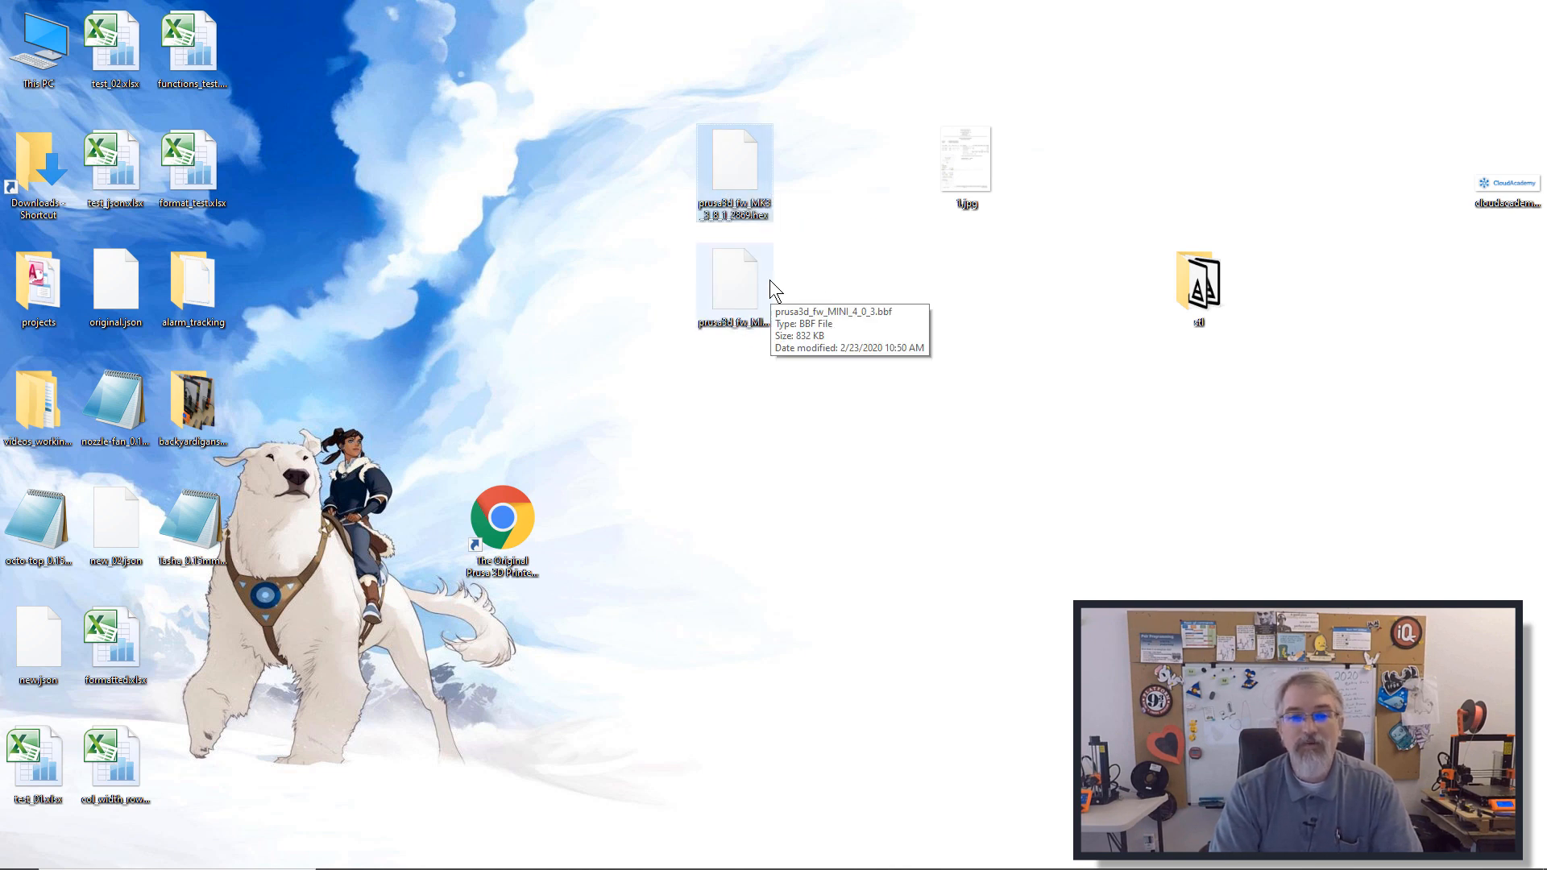
click(735, 282)
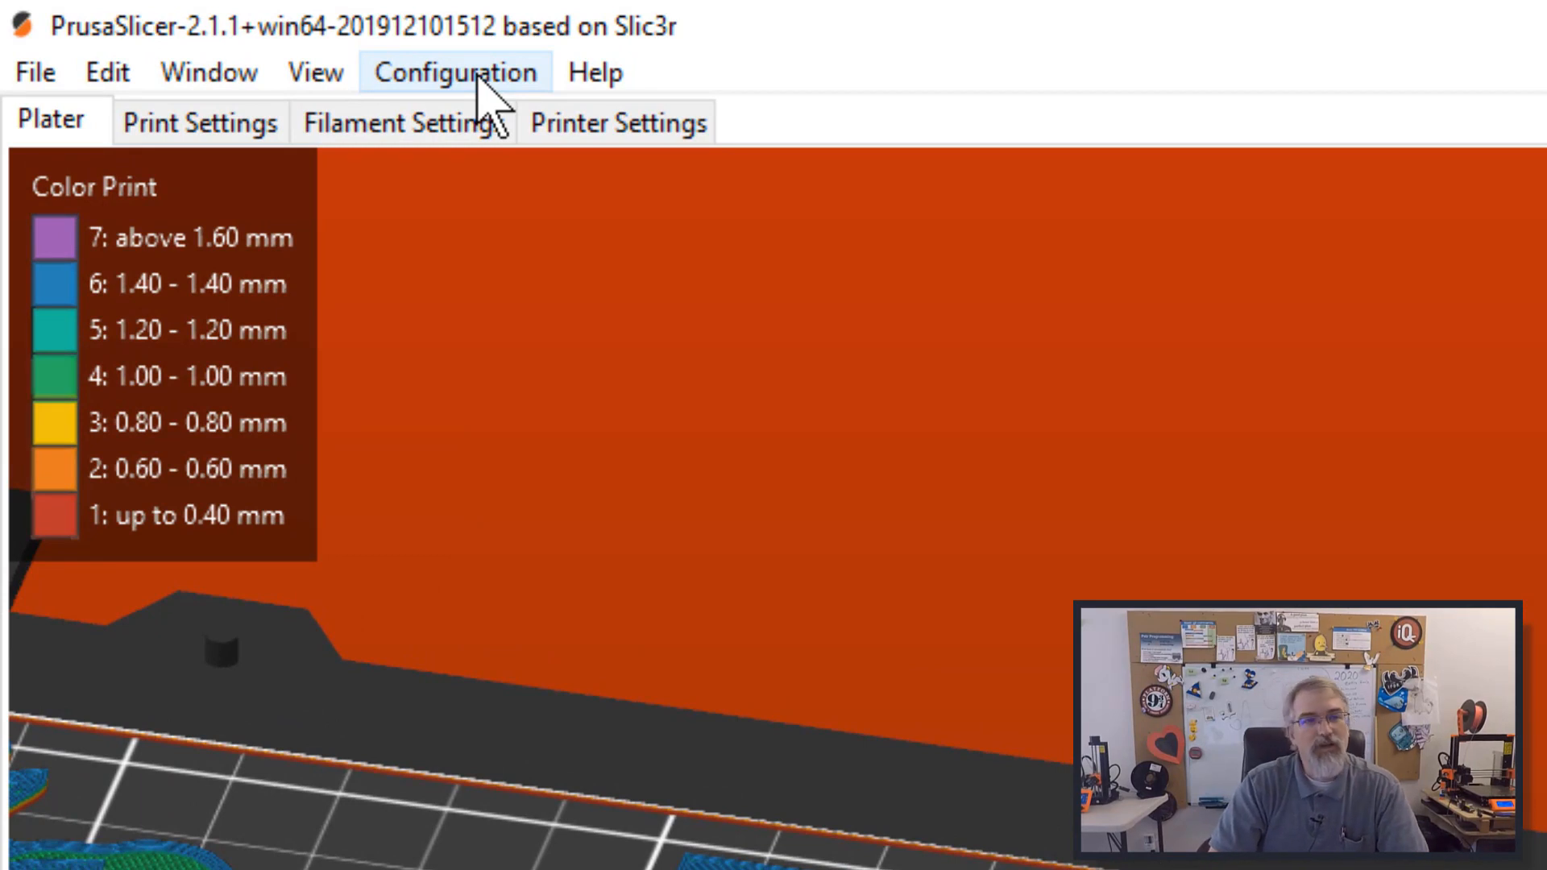
Load prusa3d_fw_MK3_3_8_1_2869.hex from the Desktop into the firmware flasher.
click(455, 71)
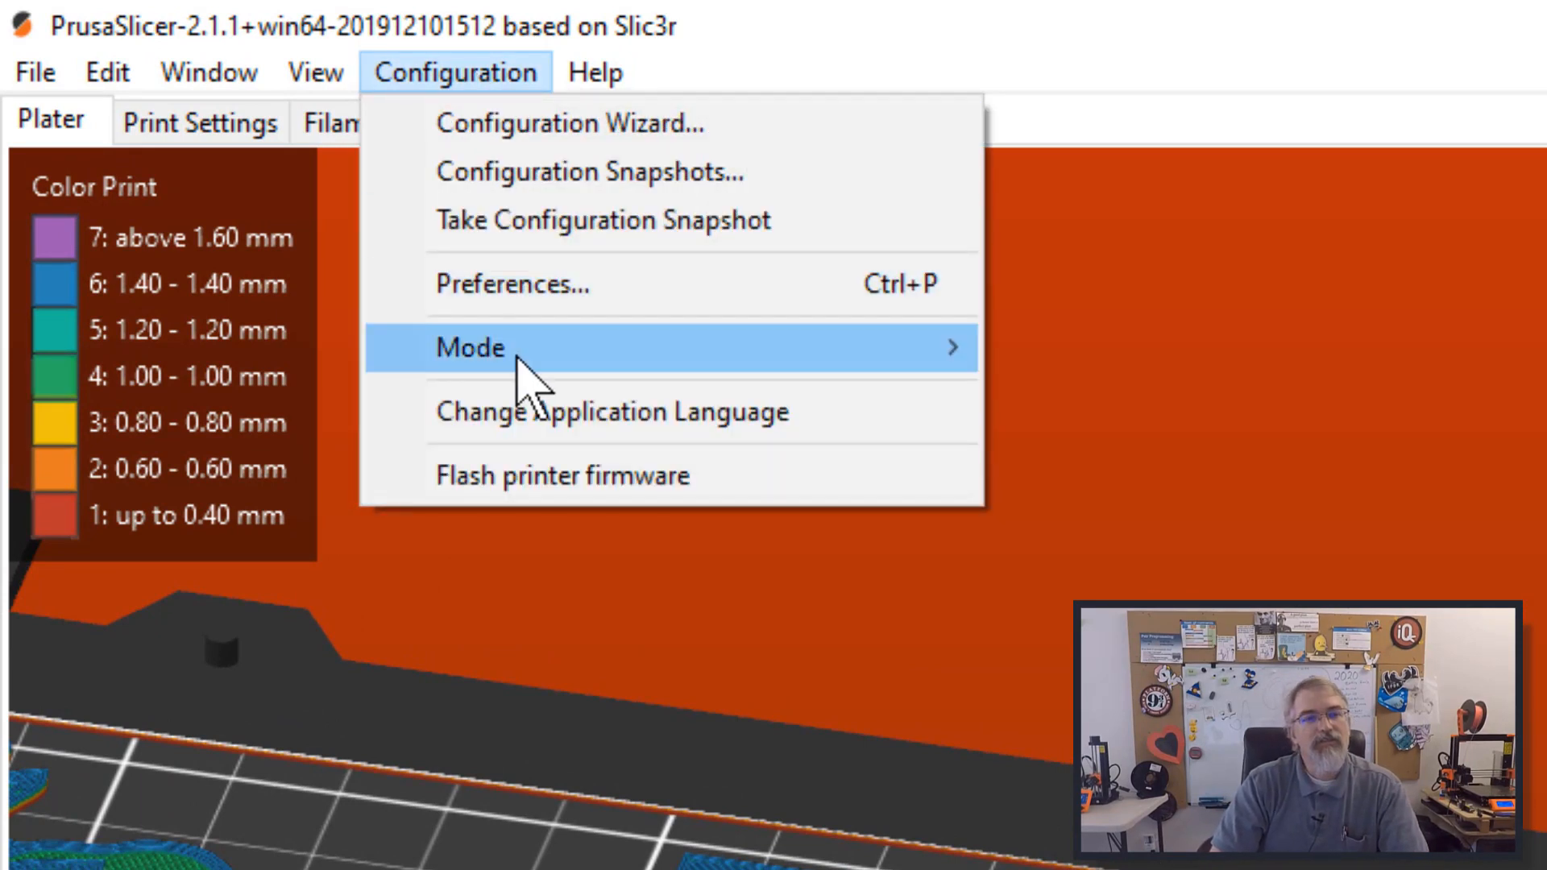
mouse_move(563, 493)
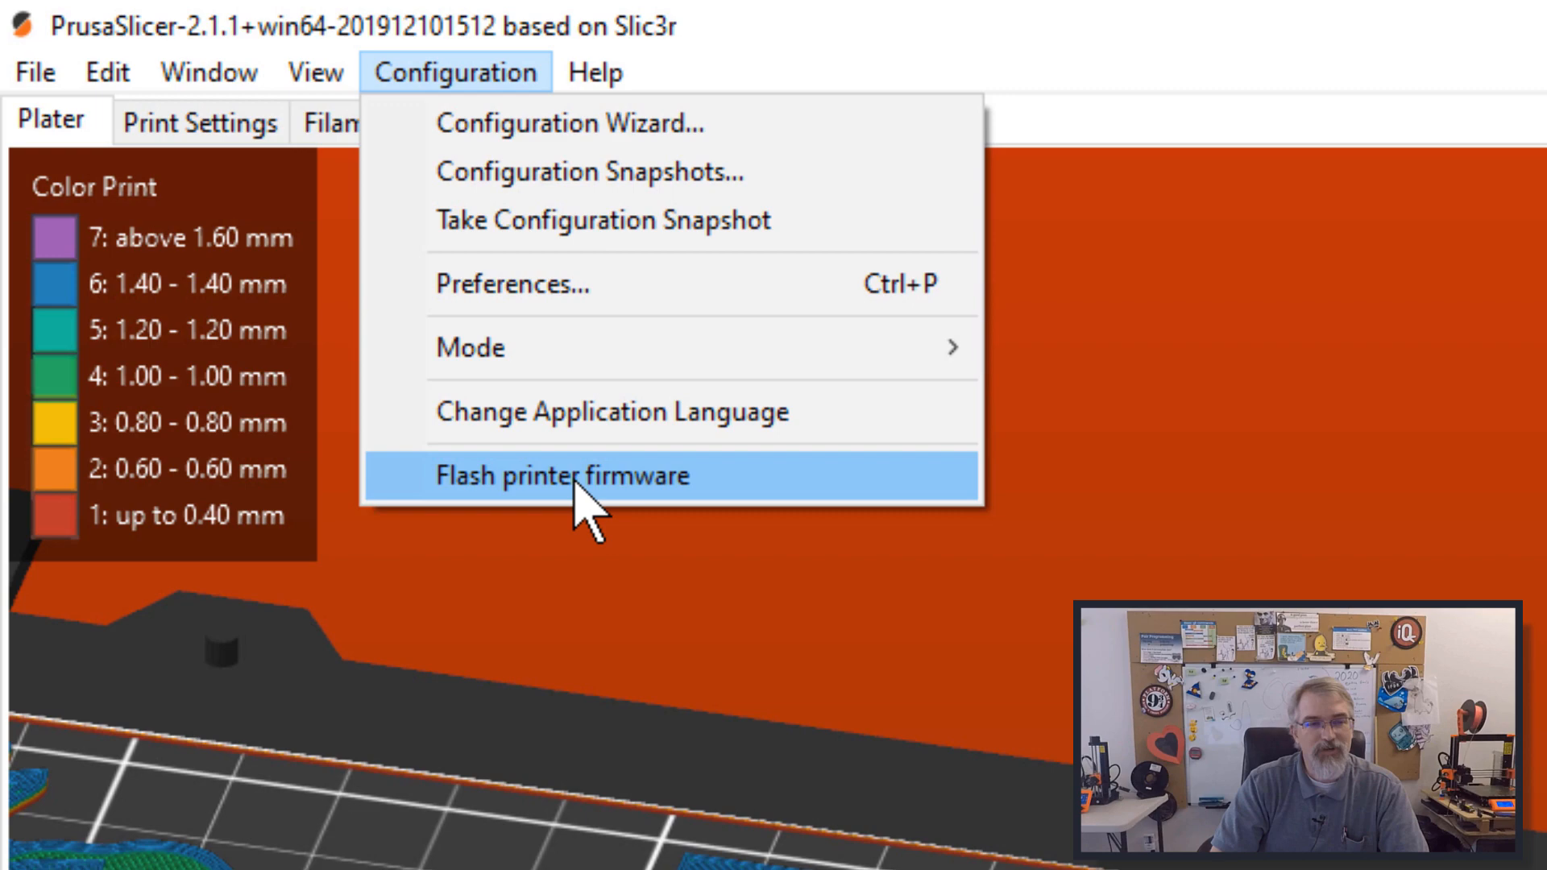
click(562, 475)
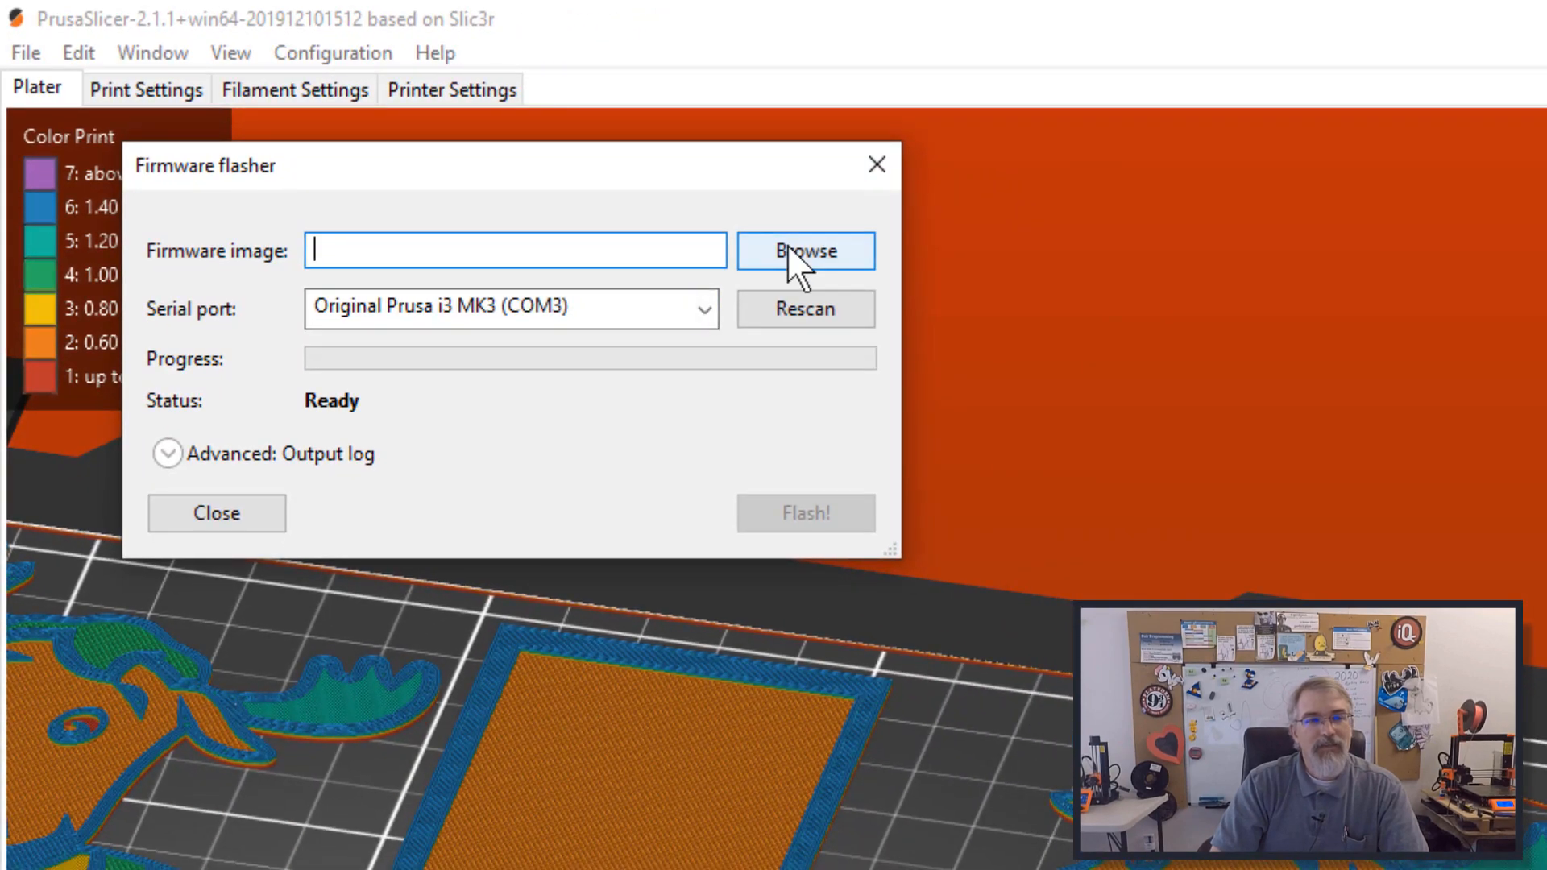
click(805, 251)
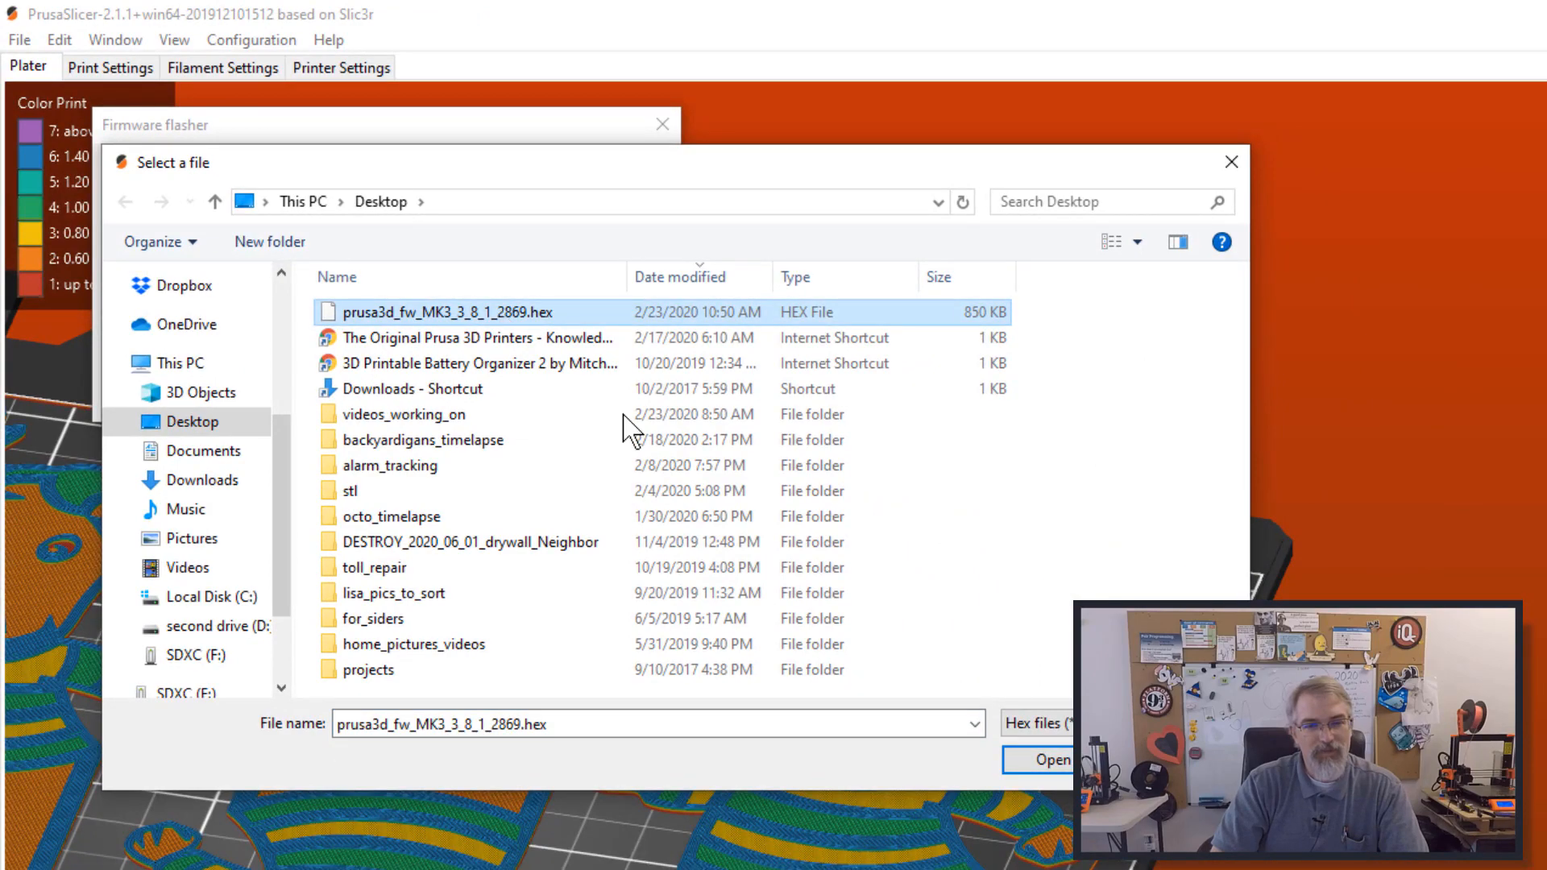
click(1036, 760)
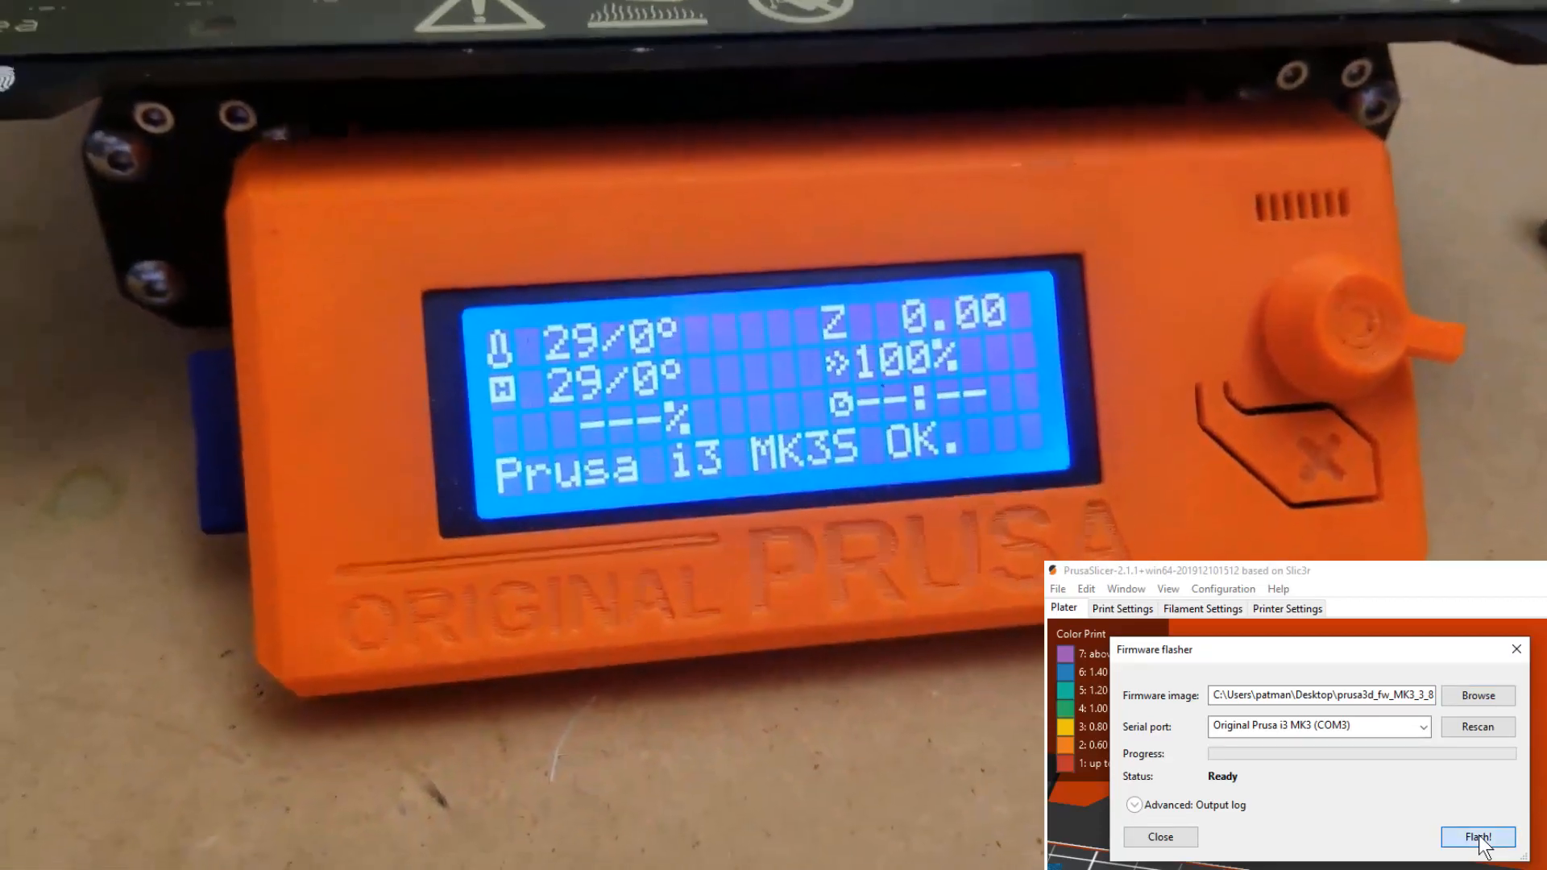
Flash the MK3 3.8.1 firmware to the printer on COM3 and wait for restart.
click(1478, 837)
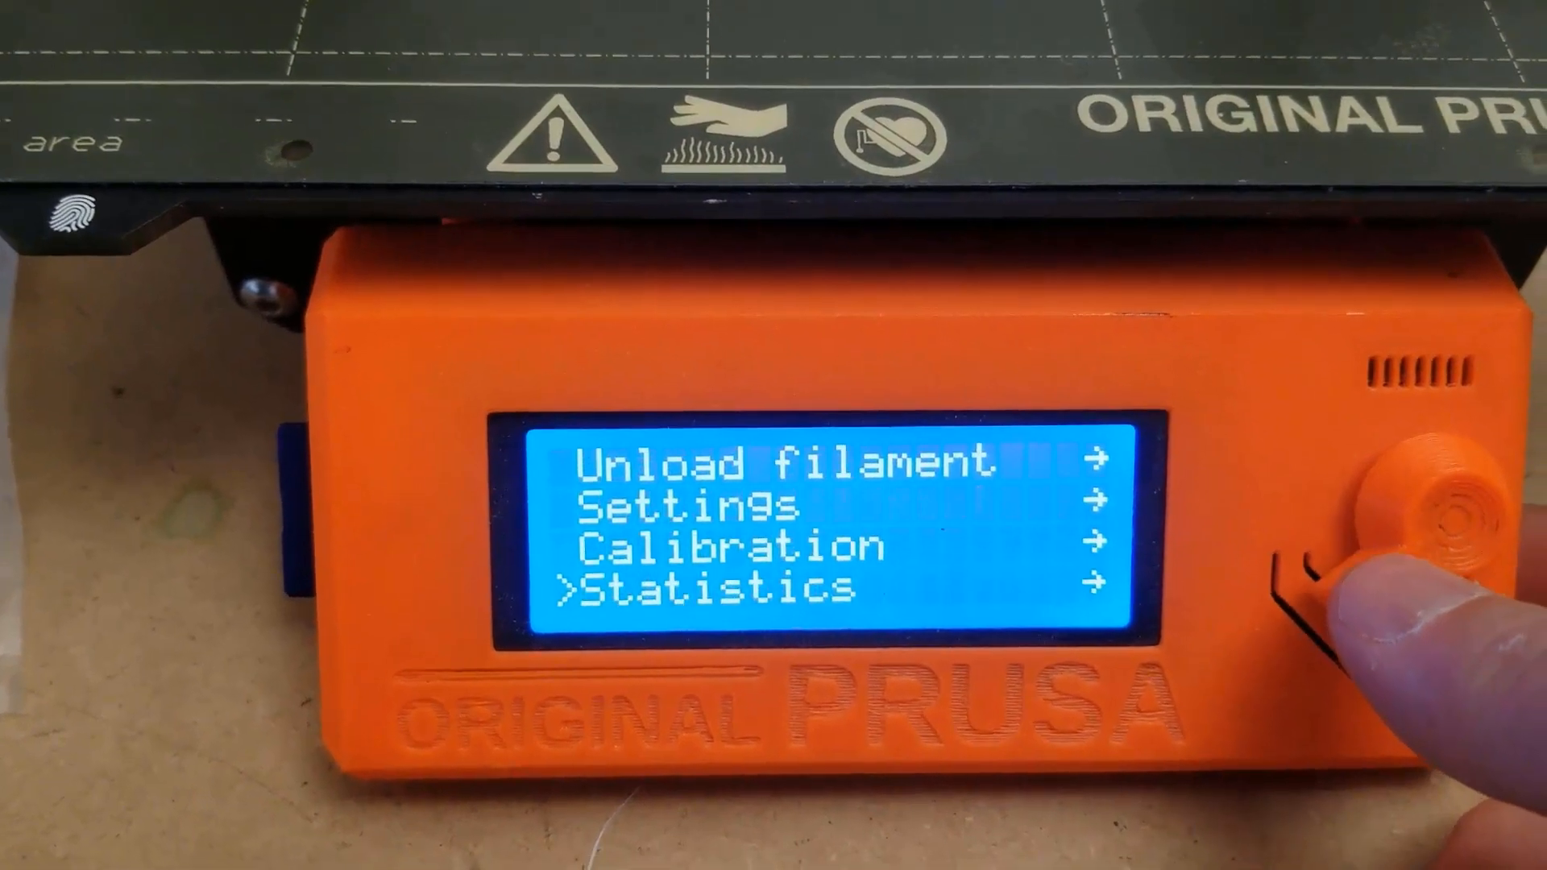
Close the firmware flasher window.
click(1431, 514)
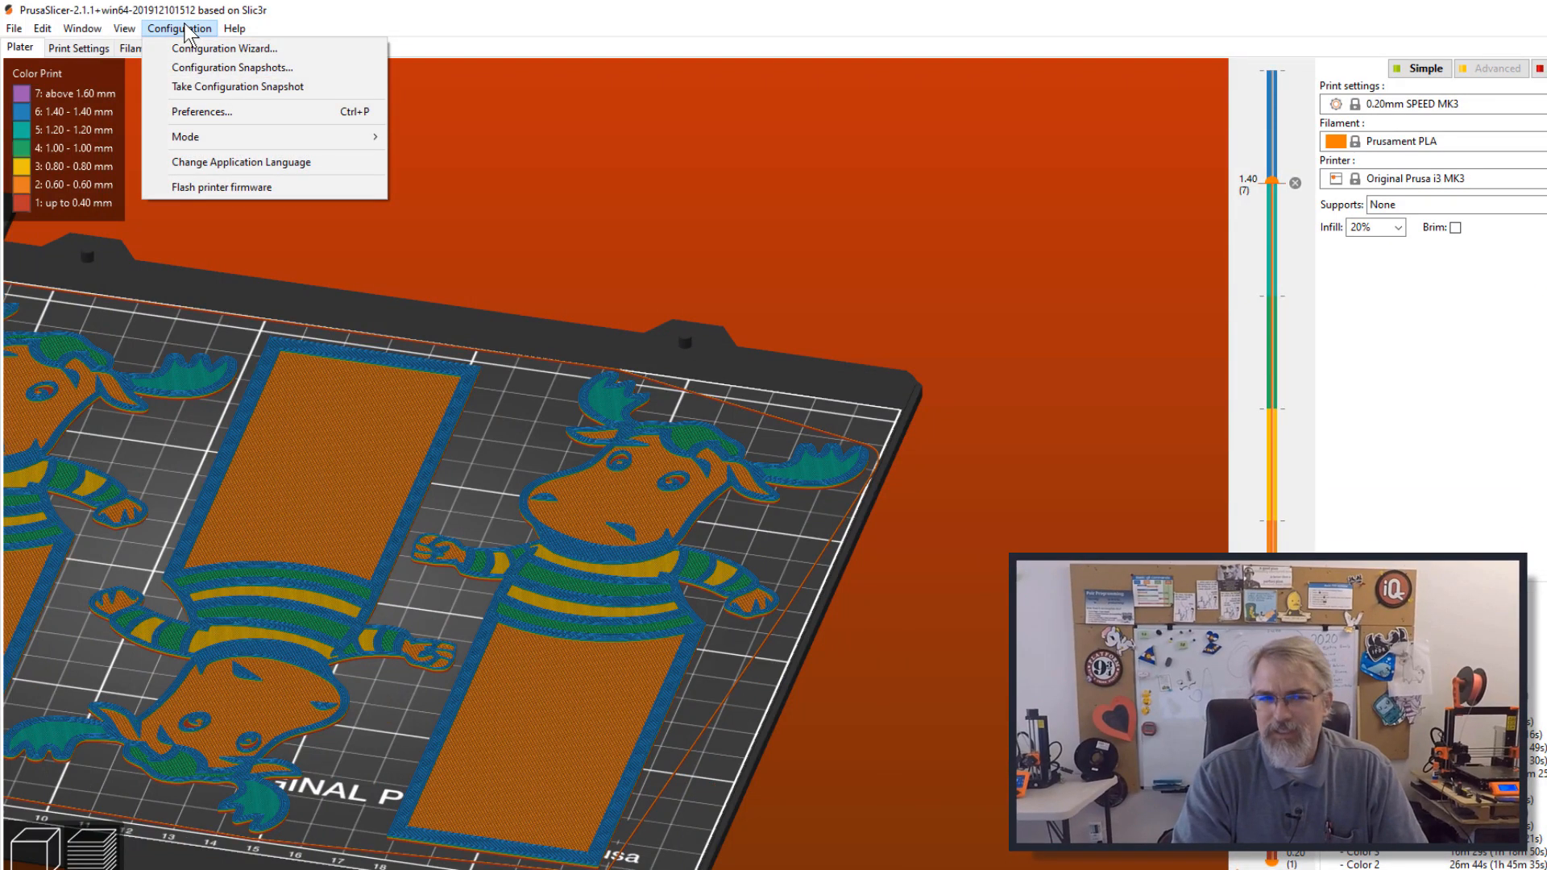
mouse_move(220, 187)
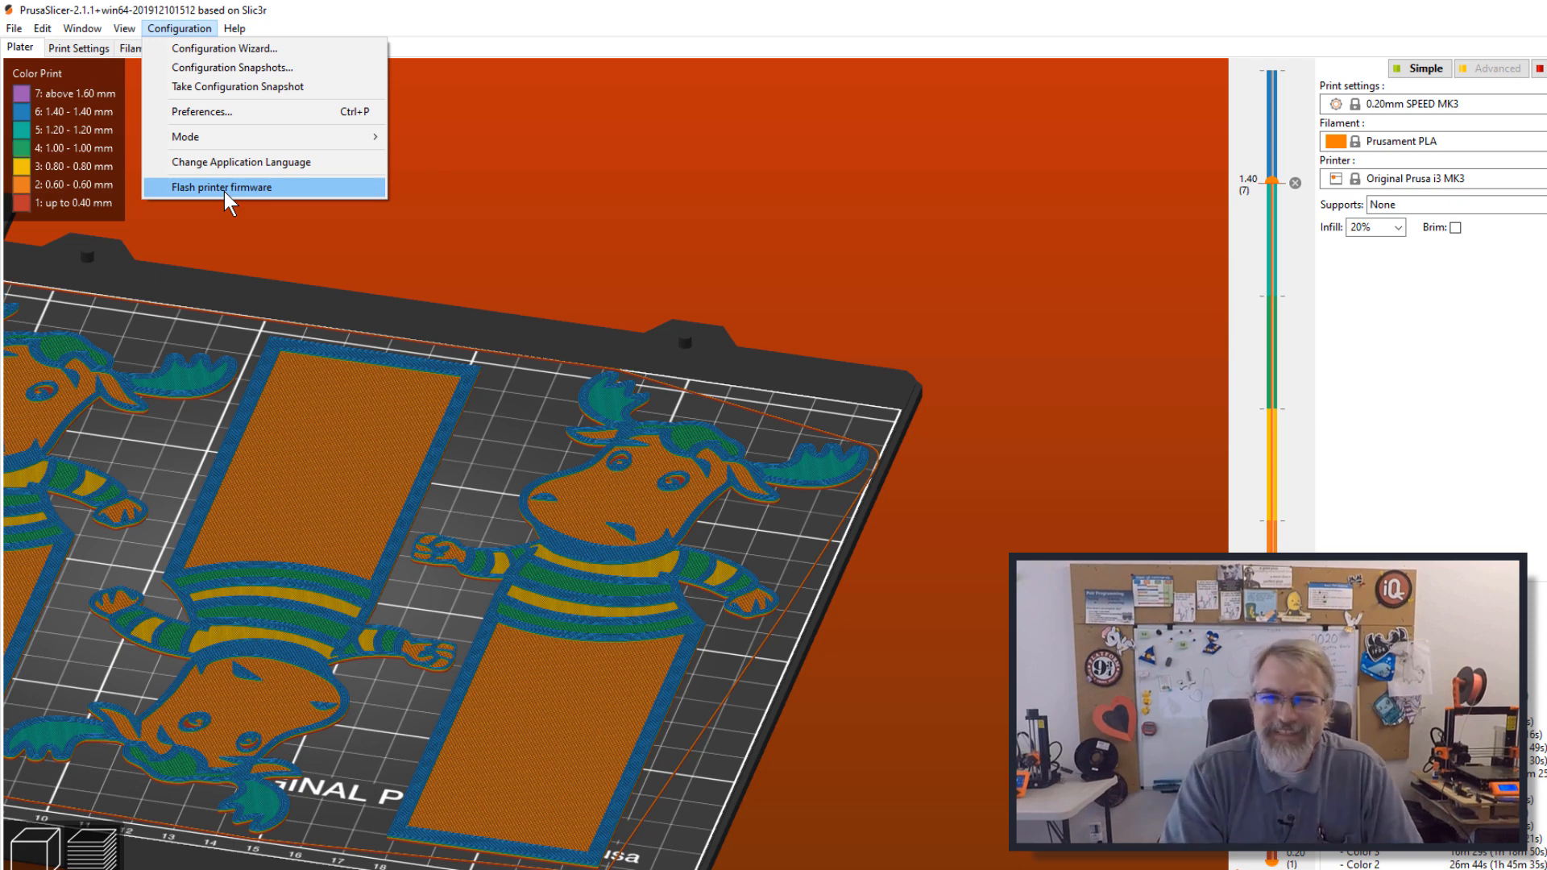
mouse_move(242, 162)
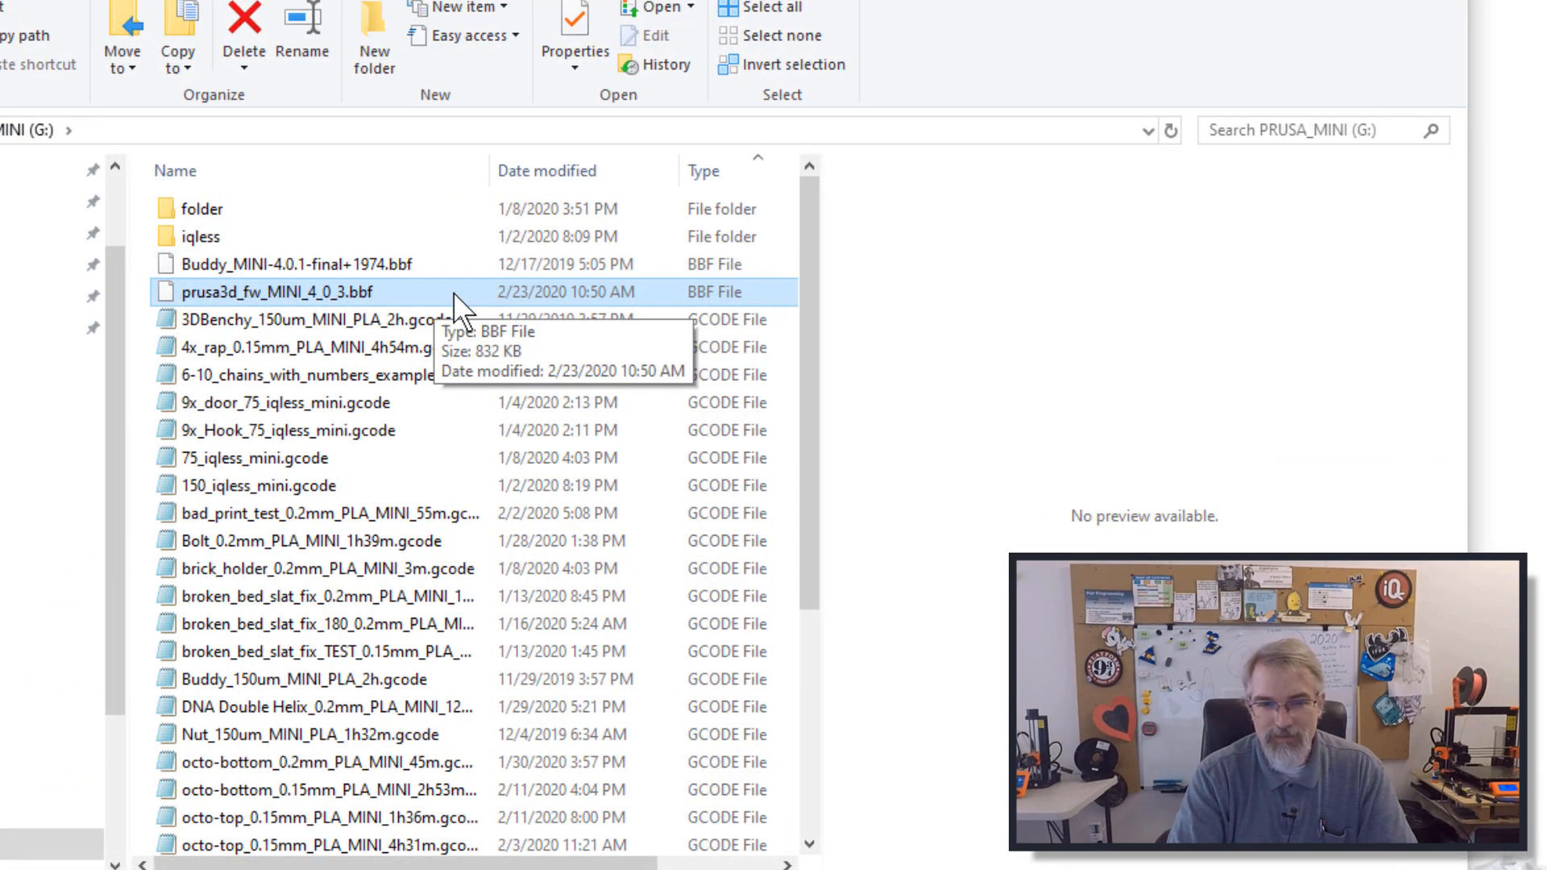
Select the older Buddy_MINI-4.0.1-final+1974.bbf to compare with the new 4.0.3 file.
click(301, 263)
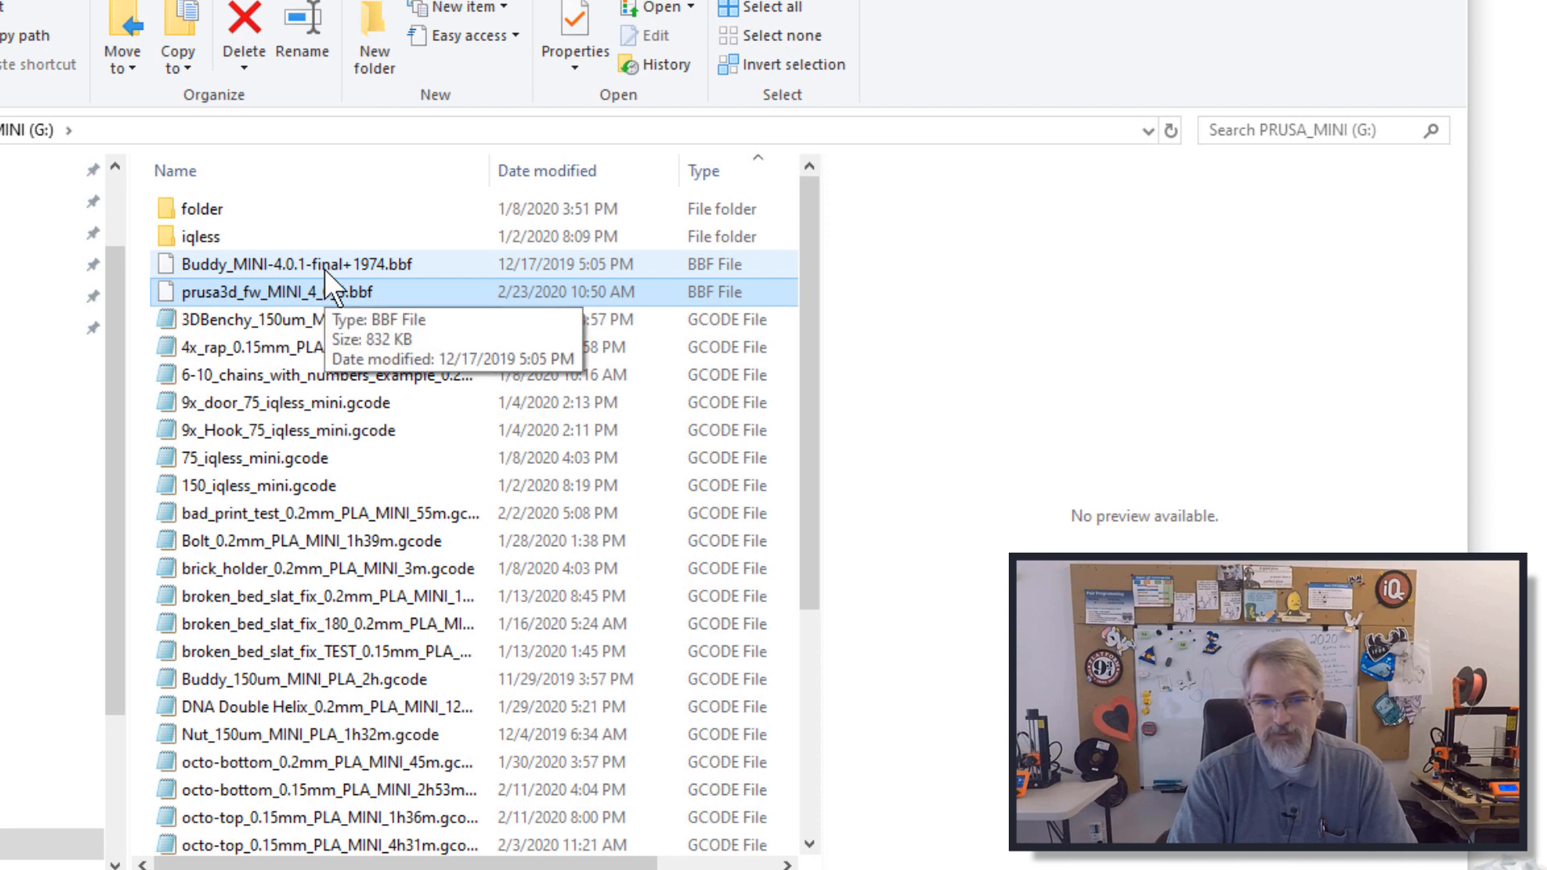